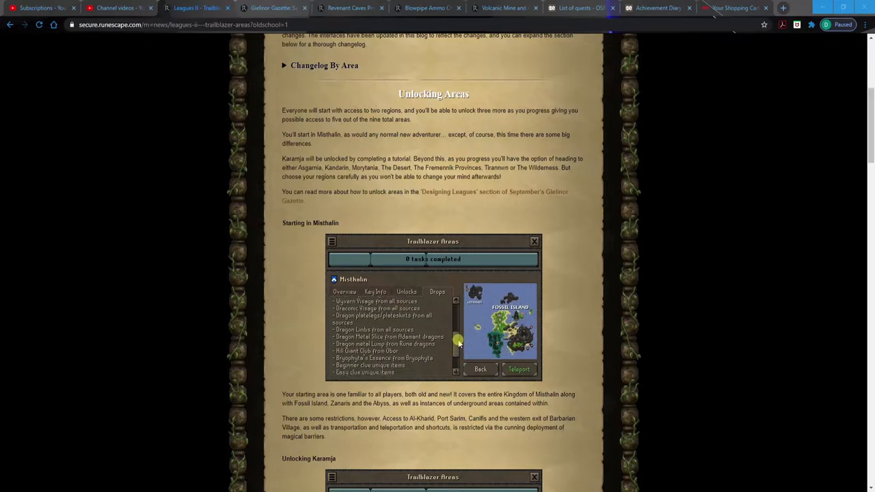
- Scroll down through the opening of the Trailblazer Areas post, reading the introduction
scroll("down", 3)
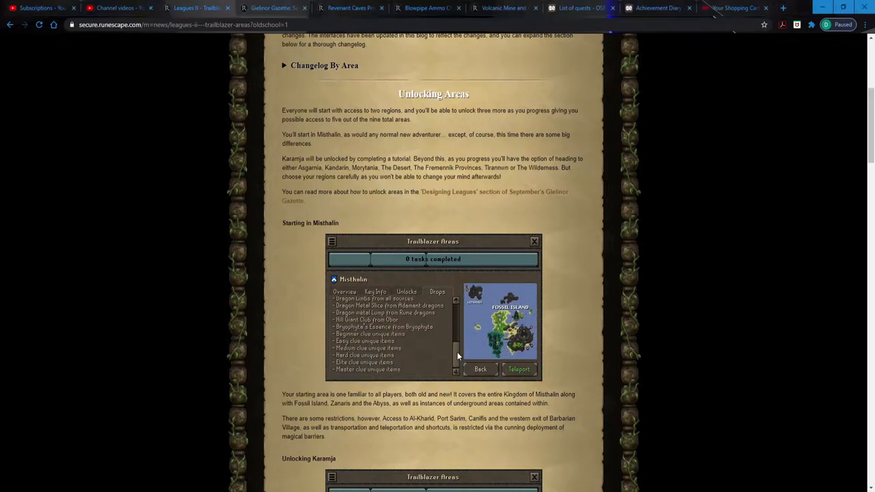
left_click(344, 293)
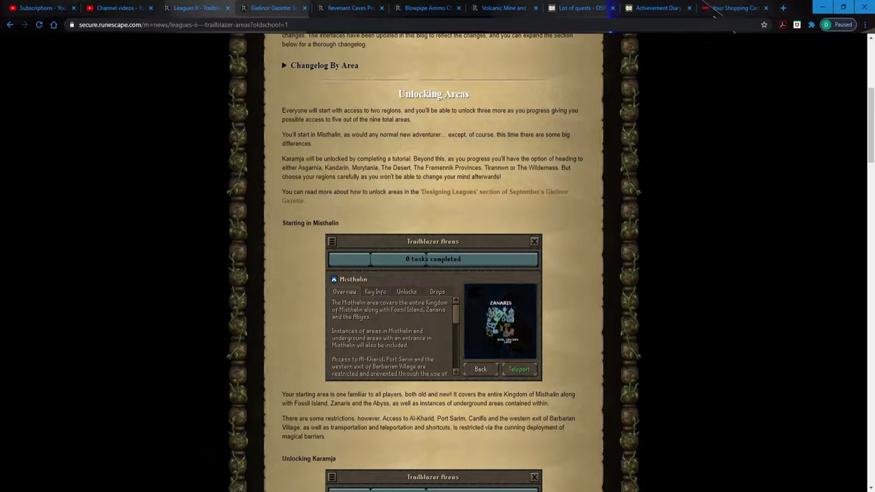
scroll("up", 3)
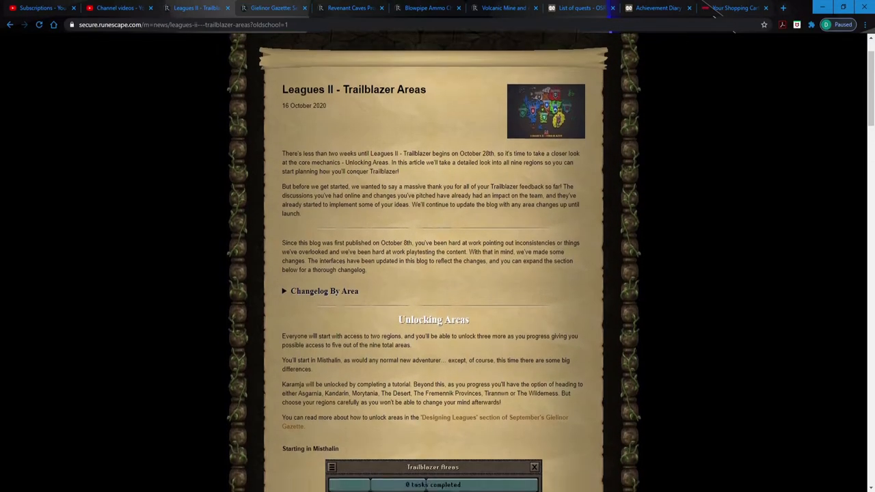
scroll("down", 3)
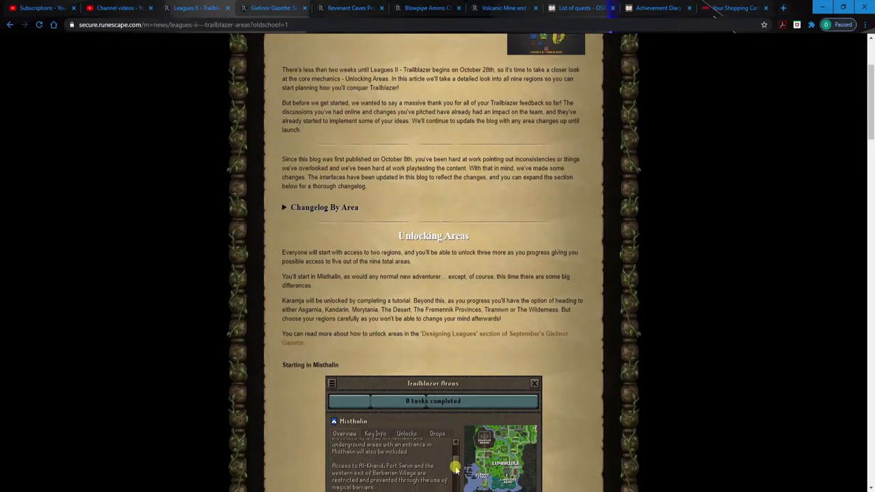
scroll("down", 3)
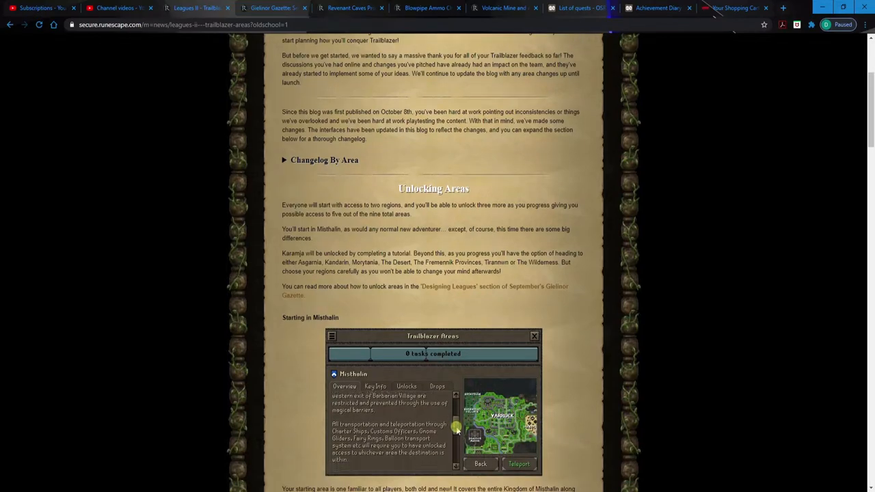
scroll("down", 3)
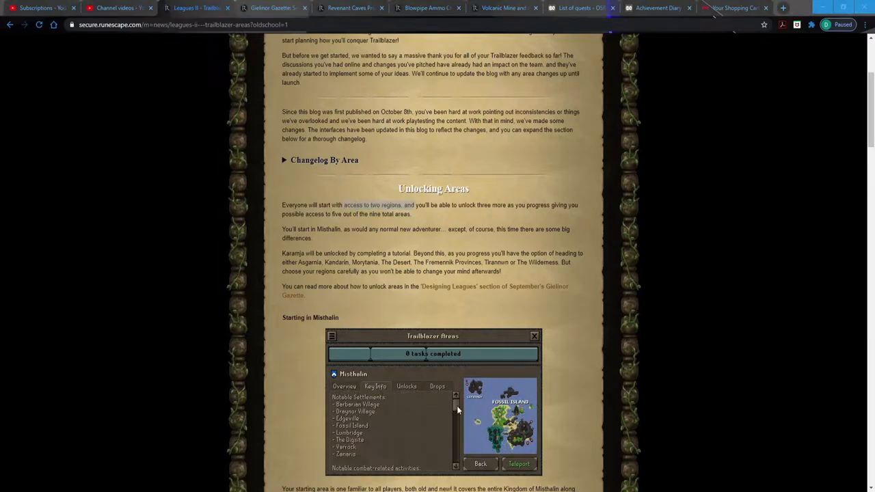
scroll("down", 3)
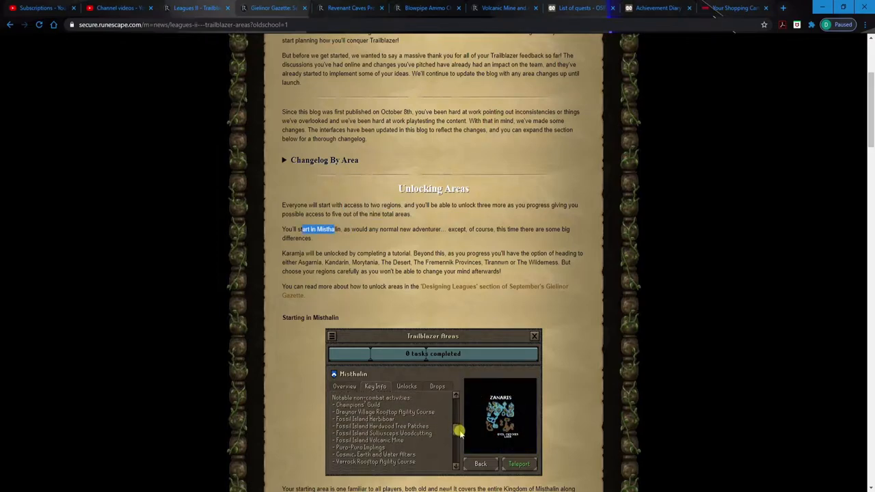
scroll("down", 3)
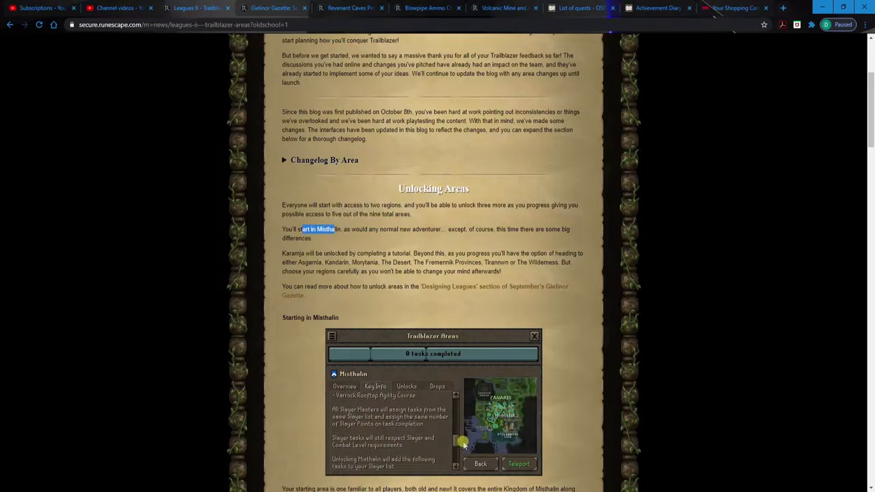
scroll("down", 3)
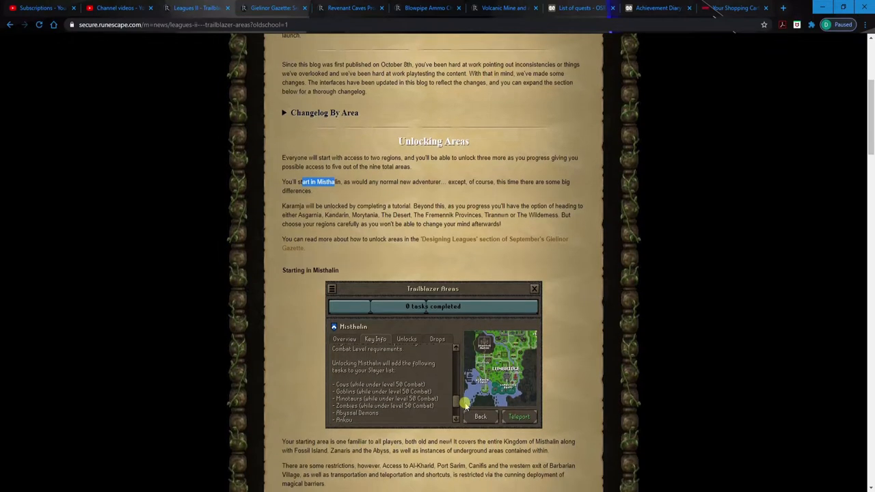
scroll("down", 3)
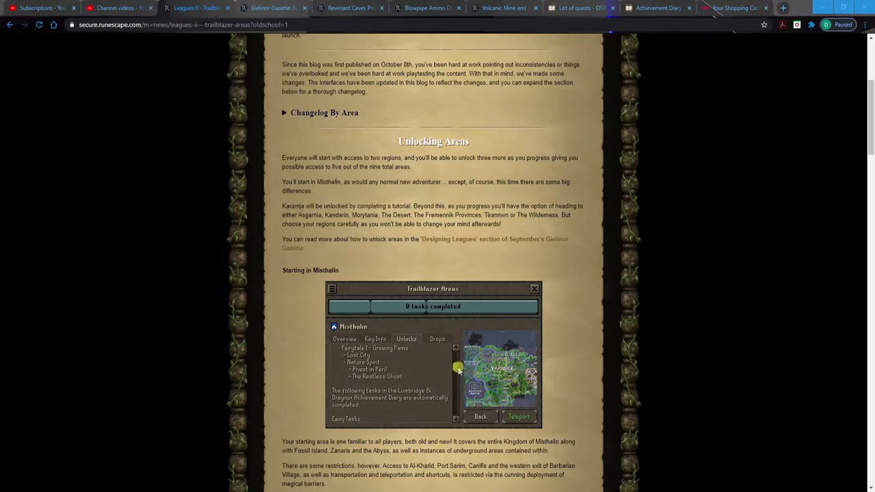
- Continue down the post toward the Starting in Misthalin heading
scroll("down", 3)
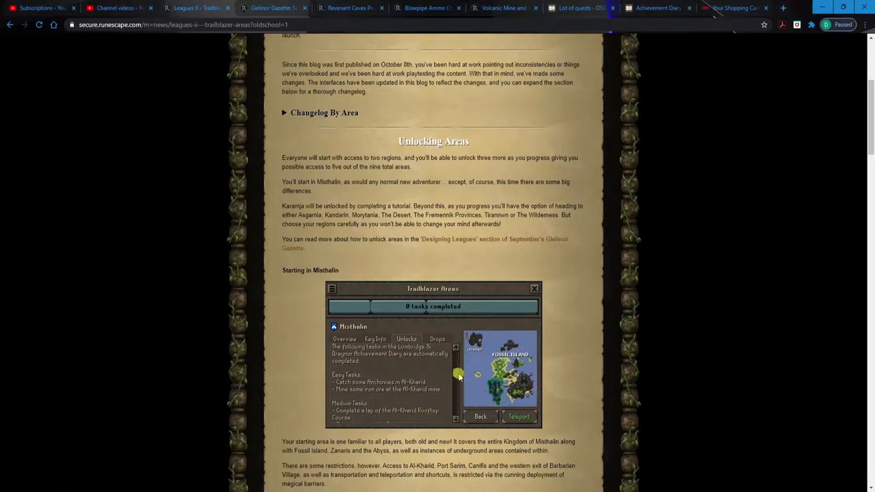
scroll("down", 3)
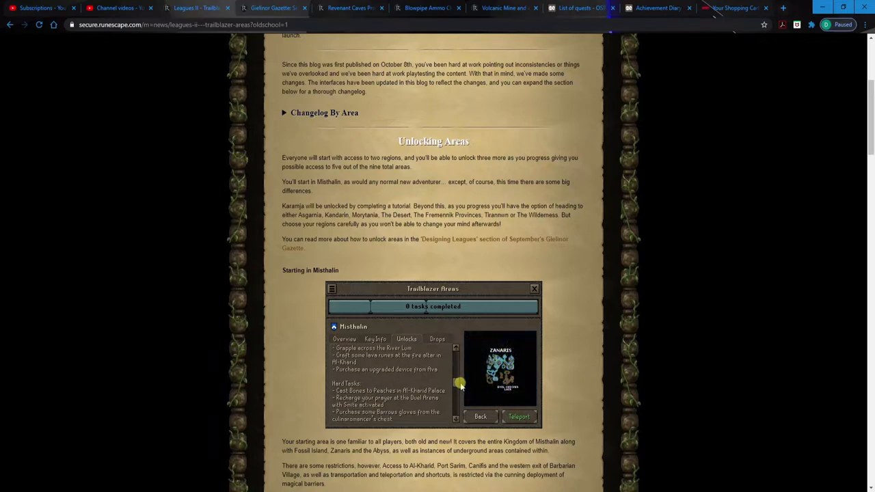
scroll("down", 3)
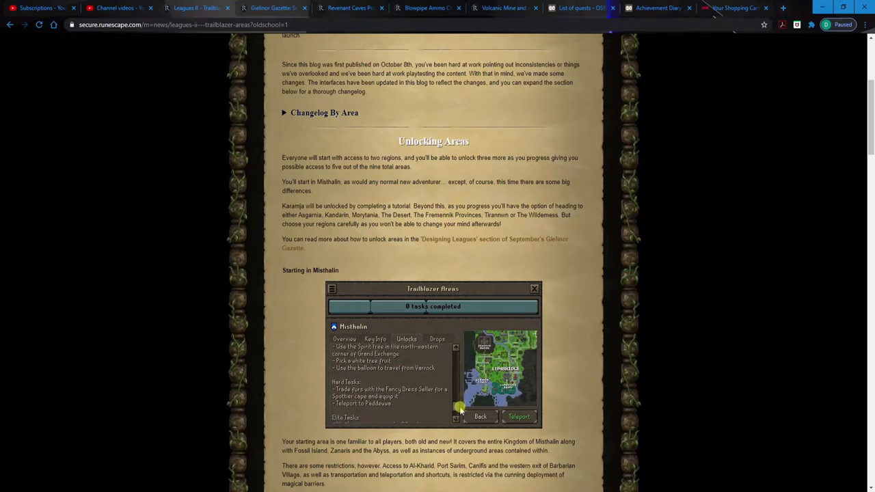
left_click(438, 339)
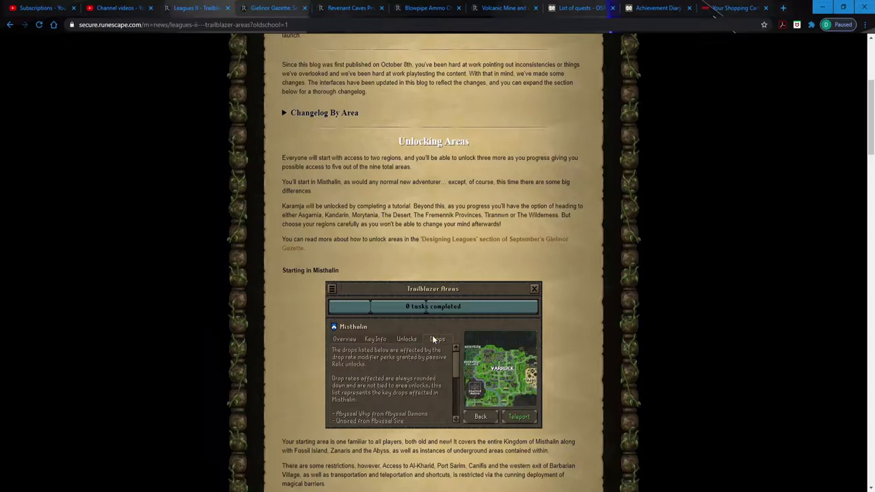
scroll("down", 3)
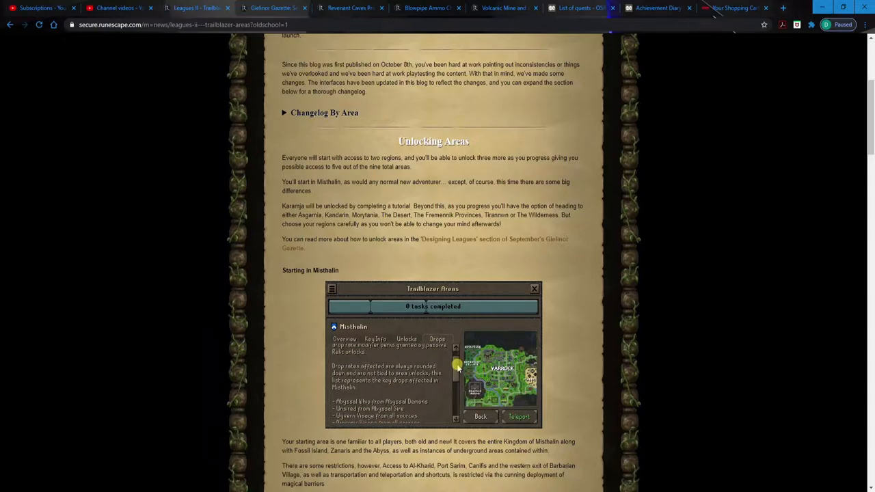
scroll("down", 3)
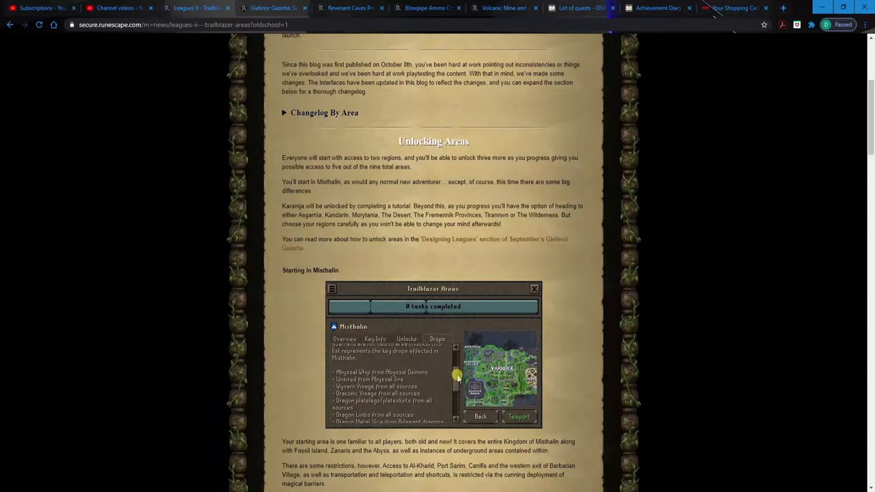
scroll("down", 3)
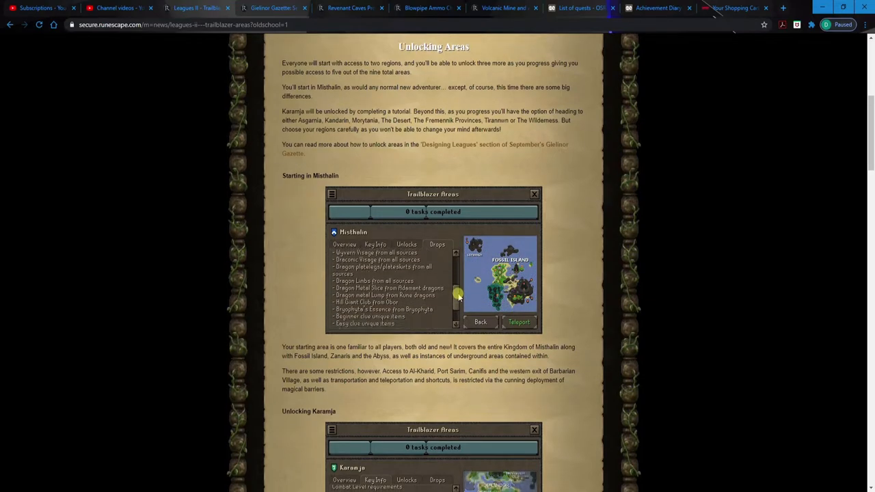
scroll("down", 3)
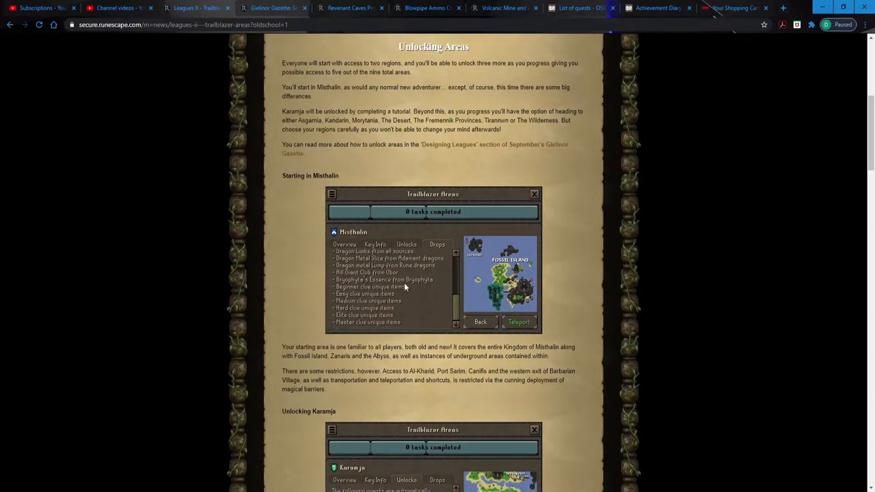
- Bring the Starting in Misthalin section and its area overview panel into view
left_click(344, 243)
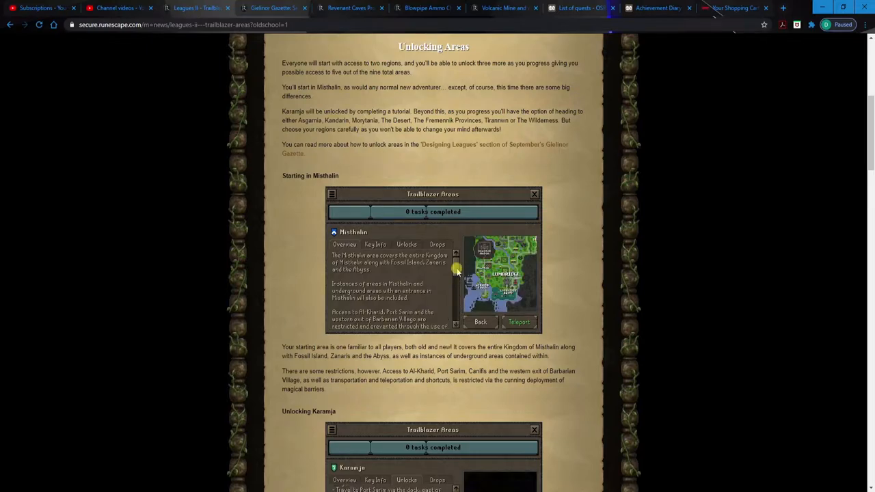
scroll("down", 3)
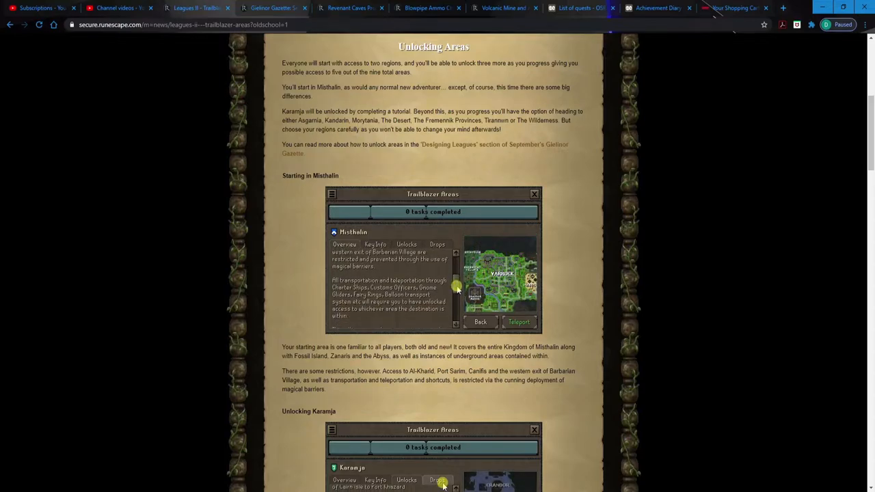
scroll("down", 3)
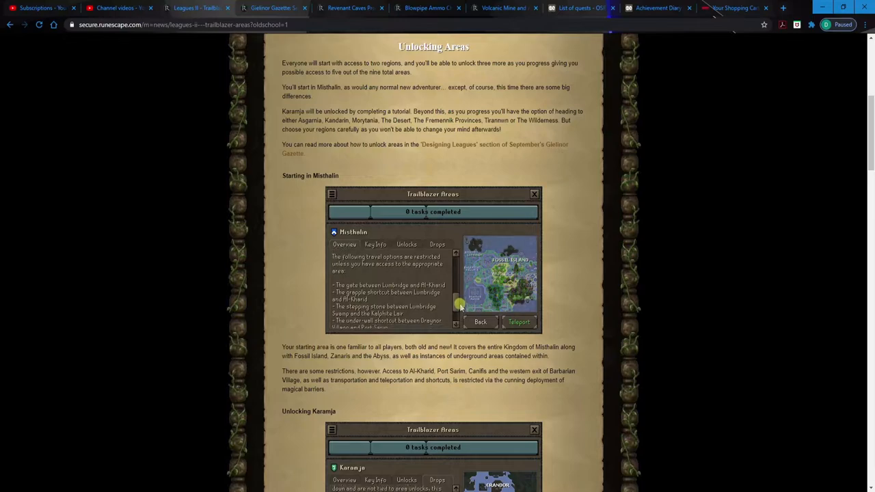
scroll("down", 3)
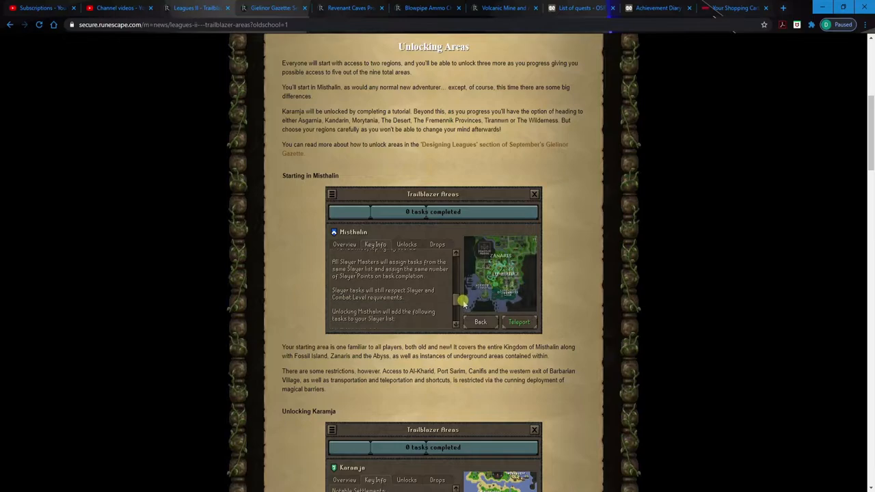
scroll("down", 3)
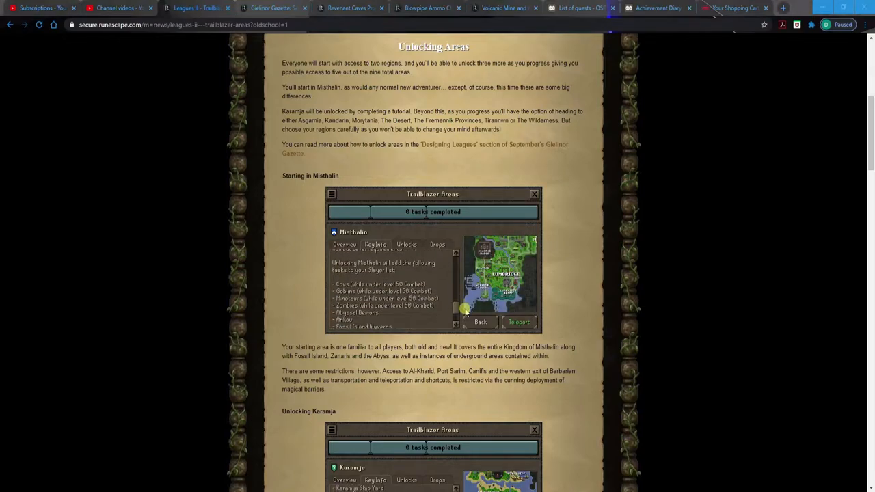
scroll("down", 3)
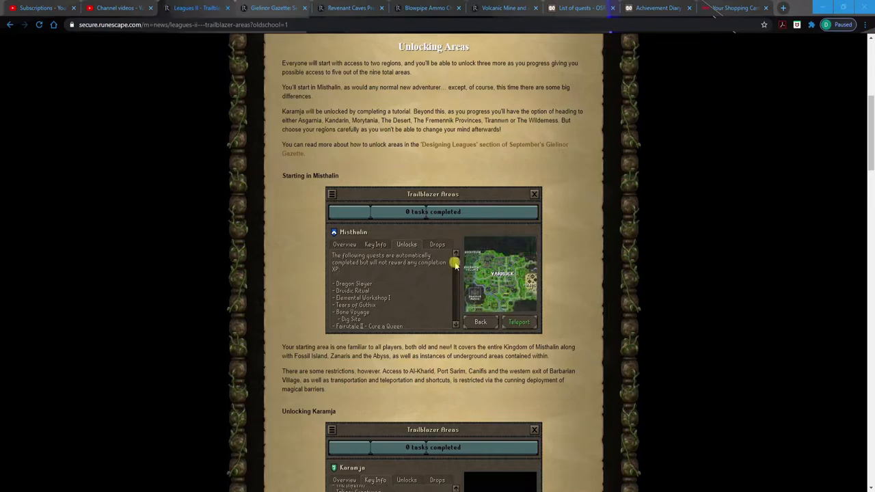
scroll("down", 3)
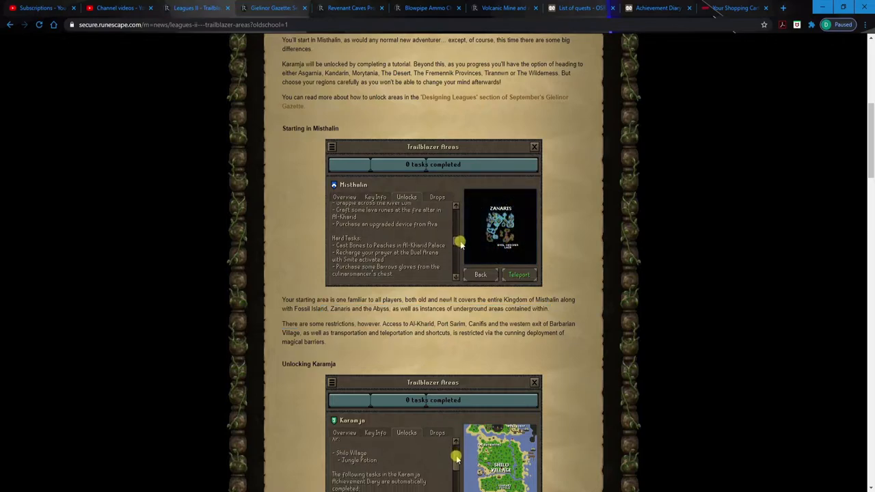
scroll("down", 3)
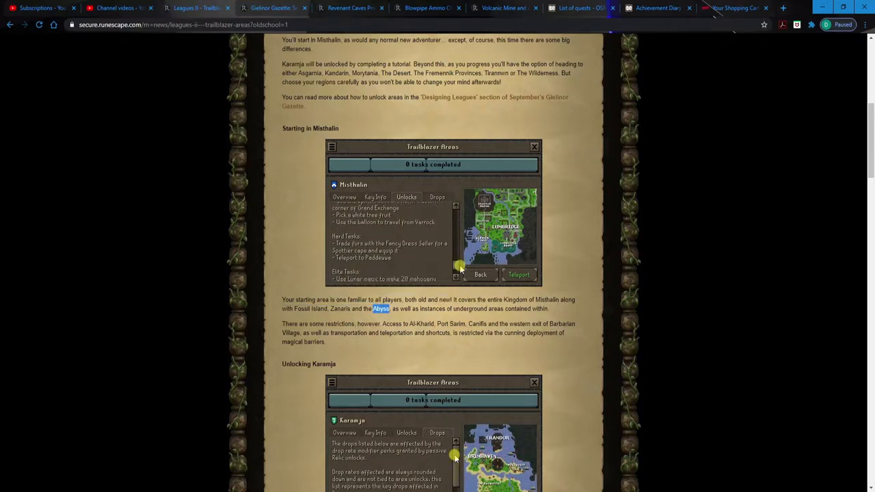
- Read down to the Misthalin restrictions paragraph and the start of Unlocking Karamja
left_click(438, 197)
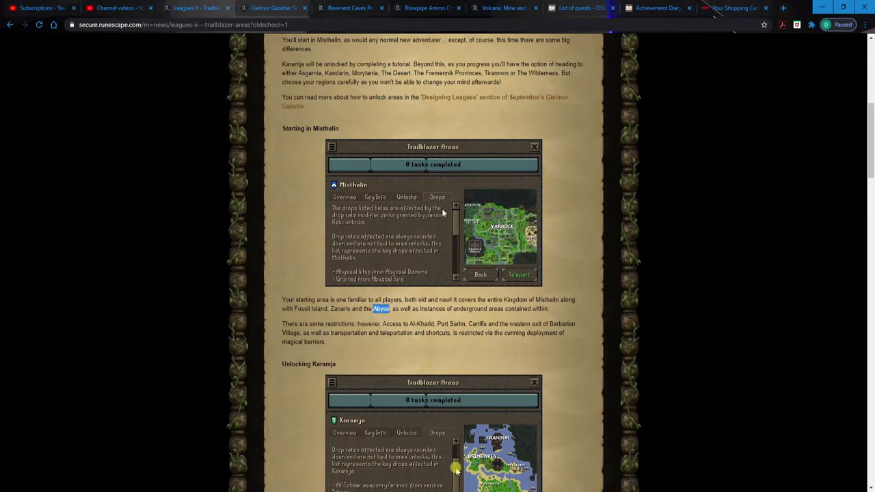
scroll("down", 3)
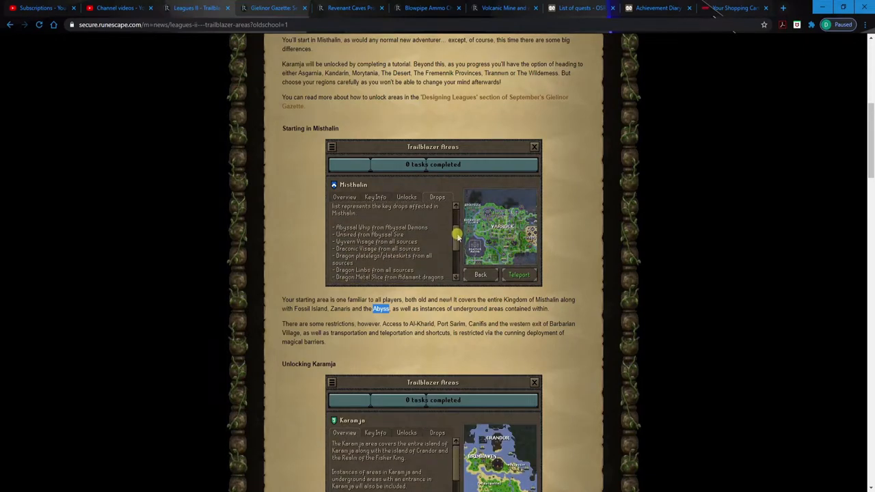
scroll("down", 3)
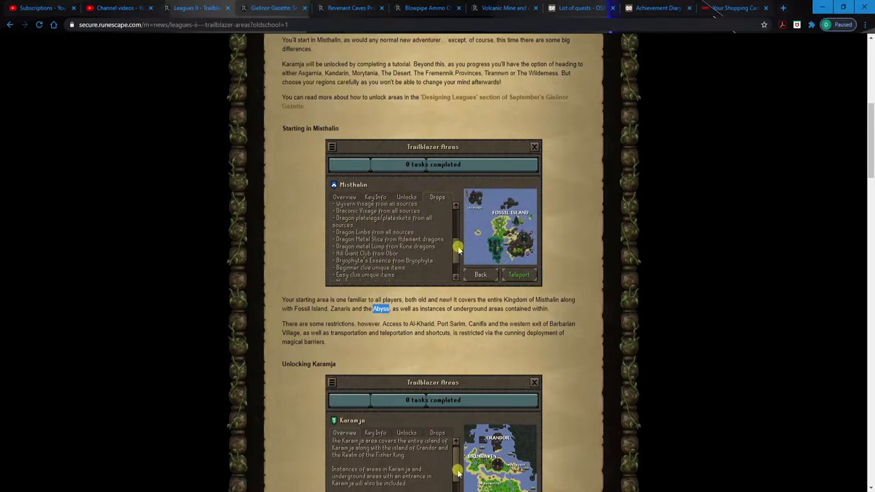
scroll("down", 3)
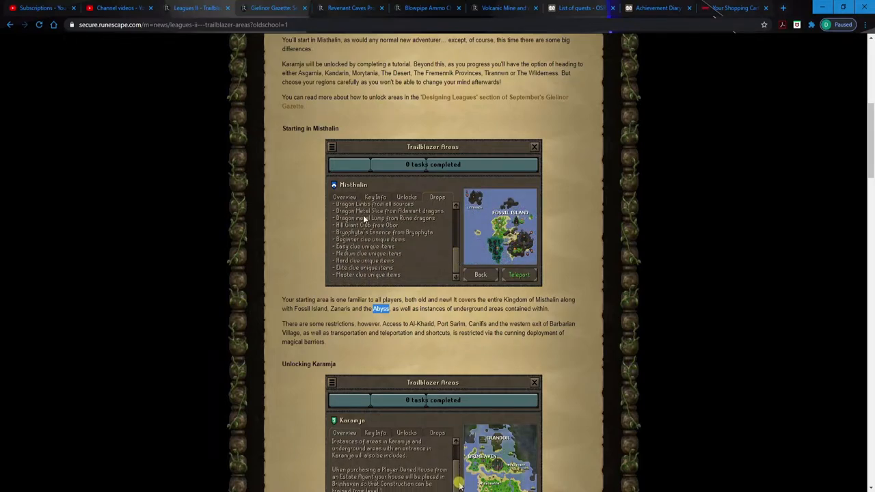
left_click(344, 197)
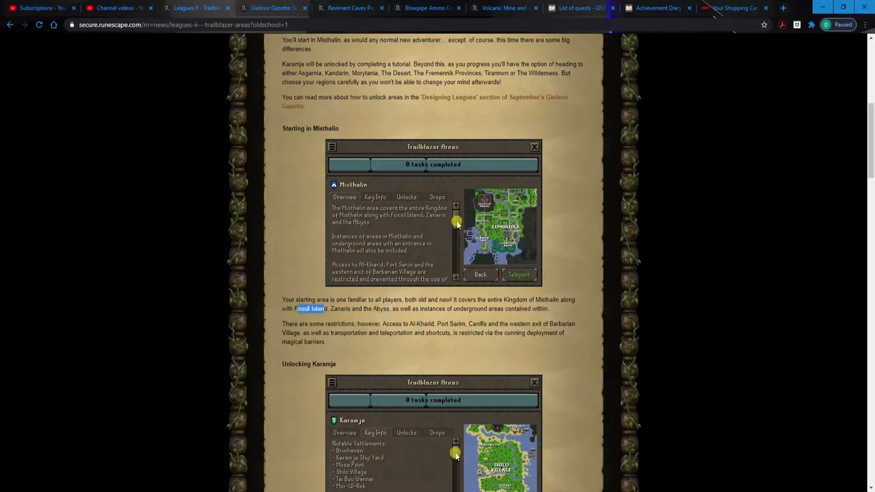
scroll("down", 3)
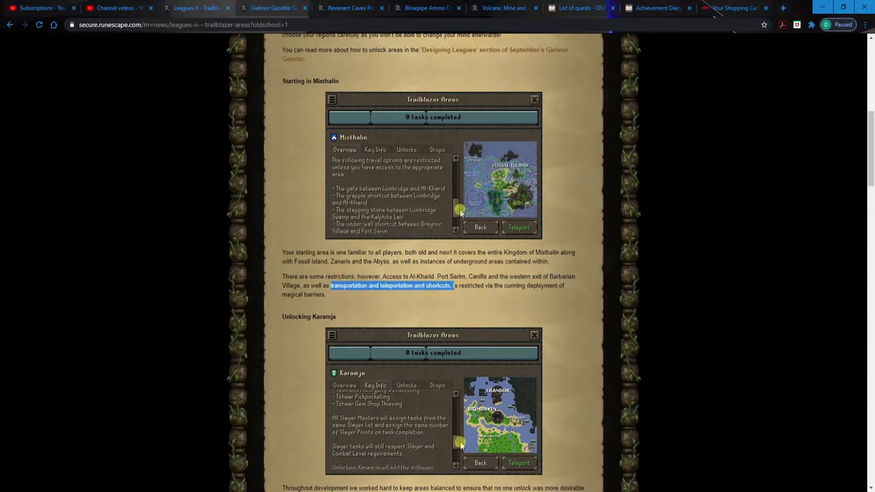
- Scroll to the Unlocking Karamja section with its area panel and balancing discussion
scroll("down", 3)
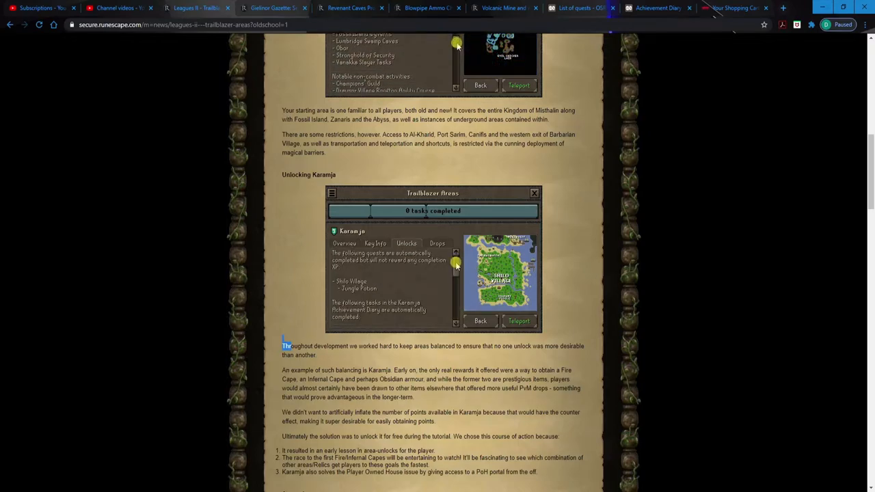
scroll("down", 3)
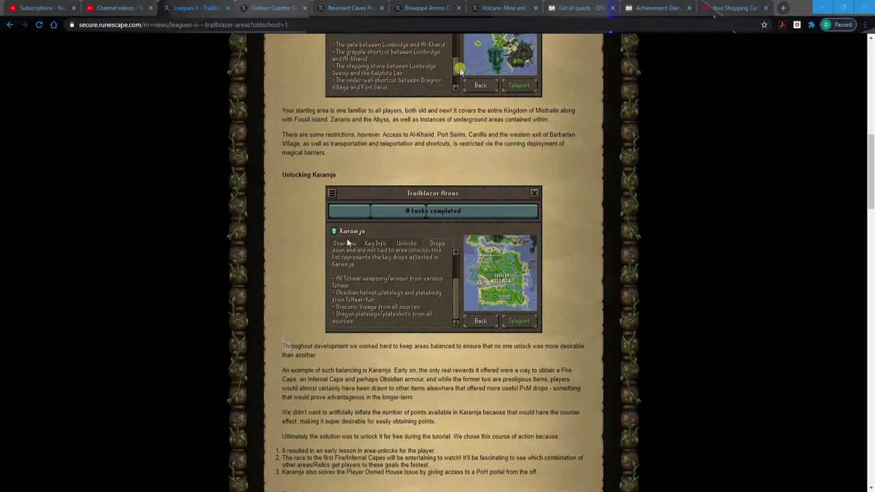
- Go through the Karamja panel's achievement diary and task detail pages
left_click(344, 243)
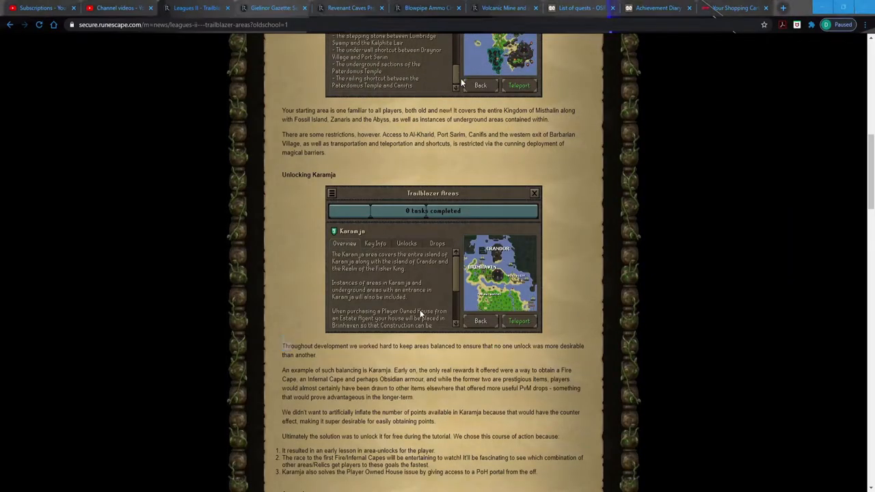
scroll("down", 3)
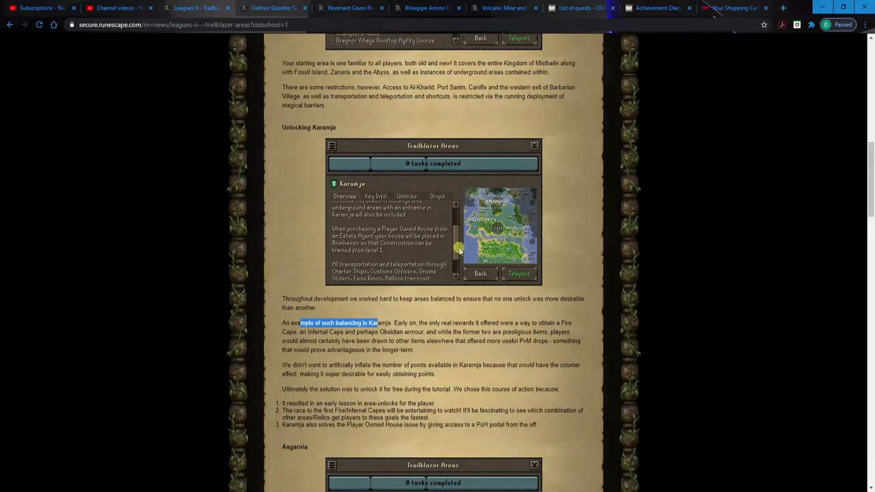
scroll("down", 3)
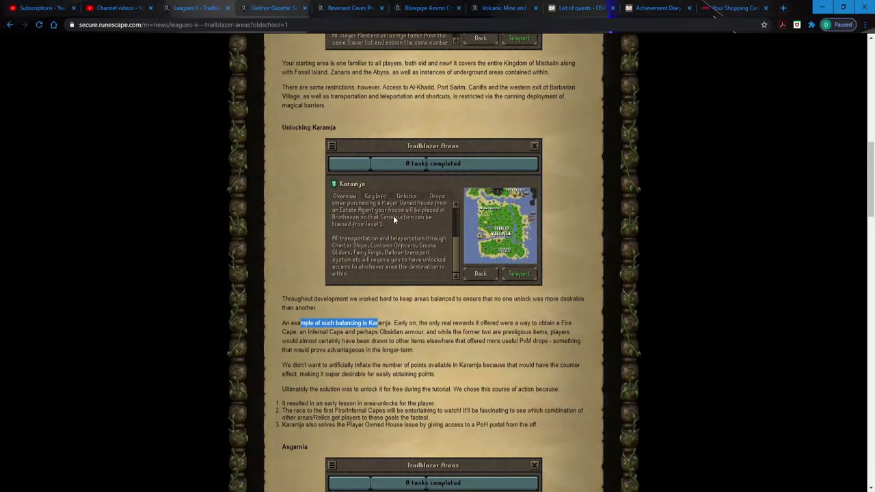
left_click(374, 197)
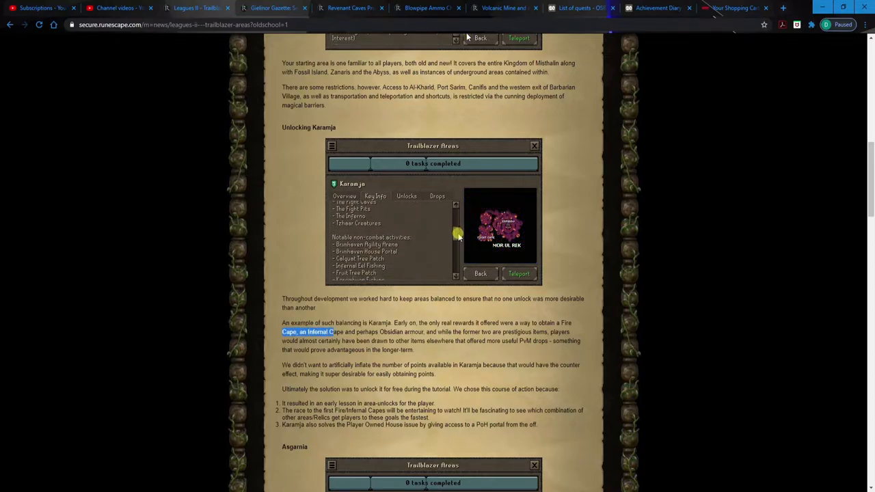
scroll("down", 3)
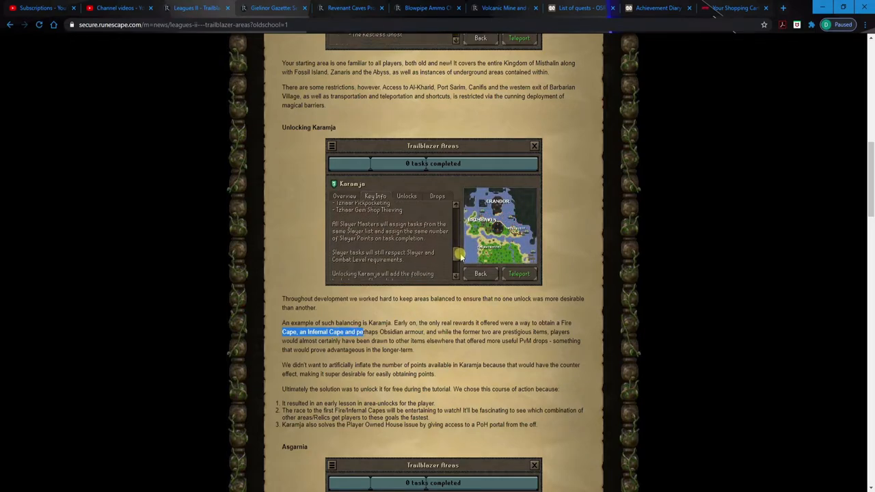
scroll("down", 3)
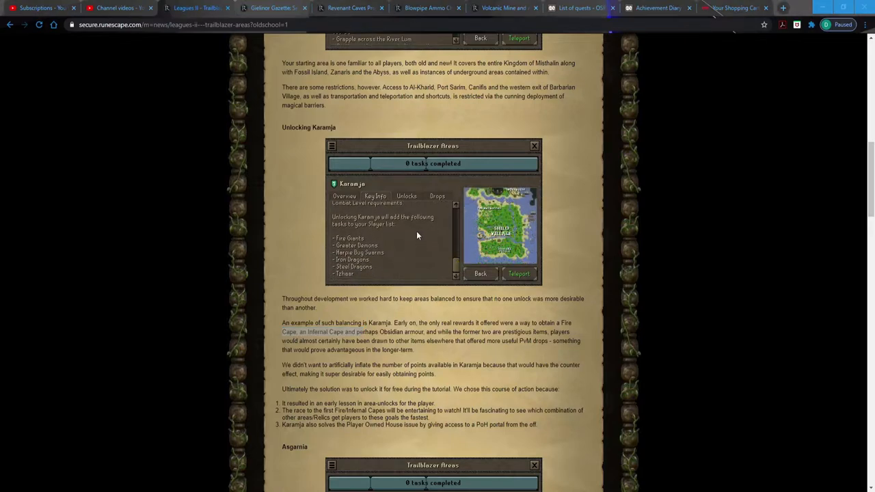
scroll("down", 3)
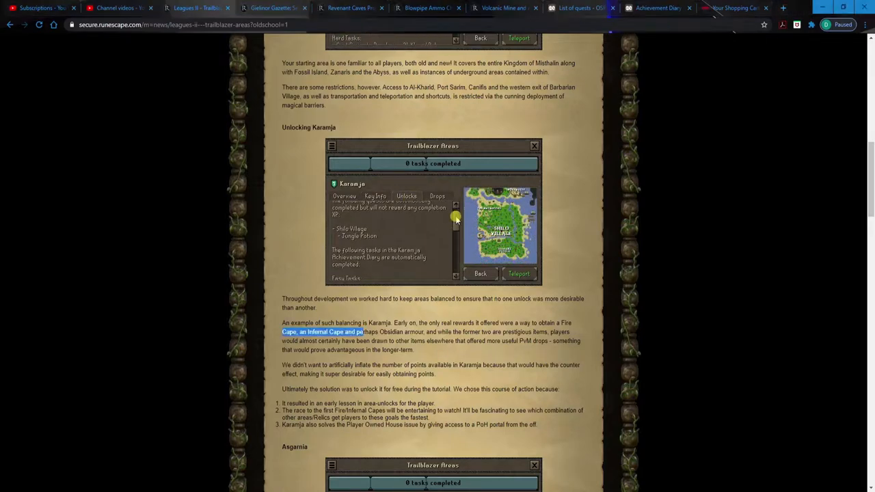
scroll("down", 3)
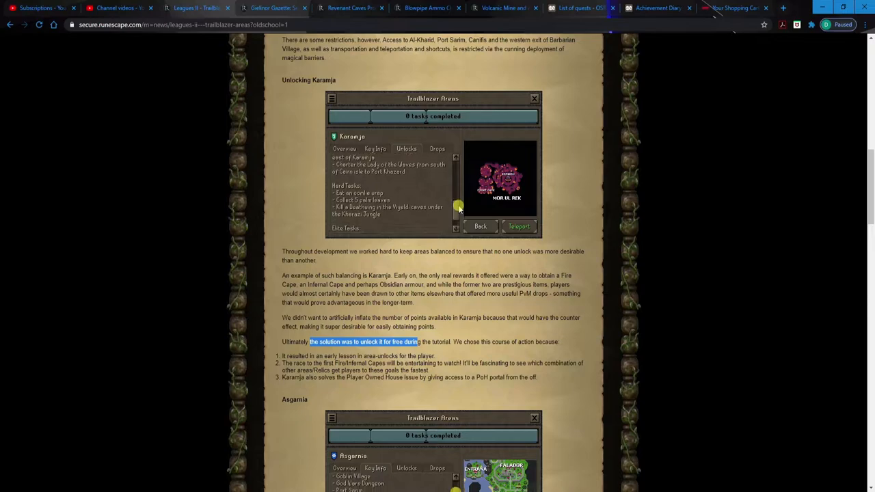
- Read the numbered balancing reasons down to the Asgarnia heading
left_click(438, 149)
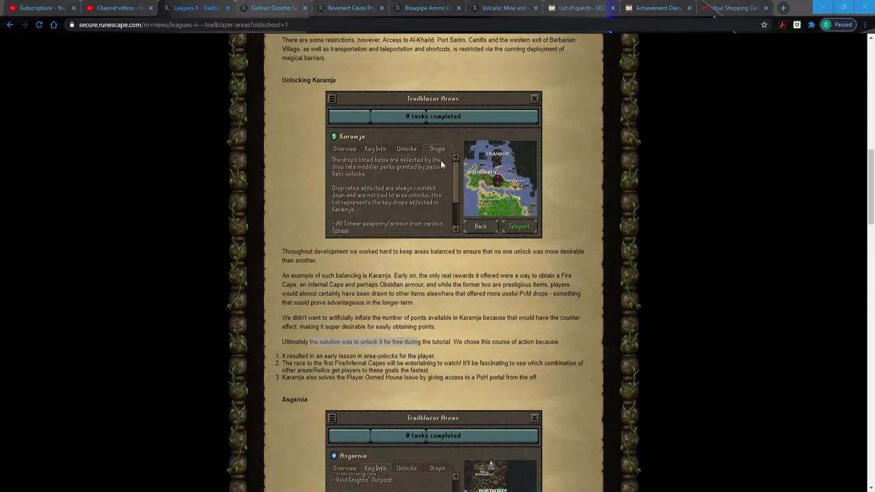
scroll("down", 3)
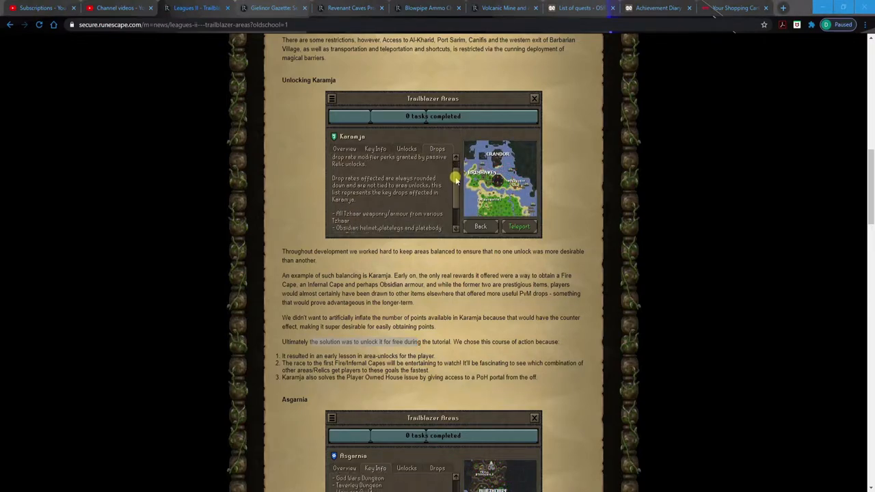
scroll("down", 3)
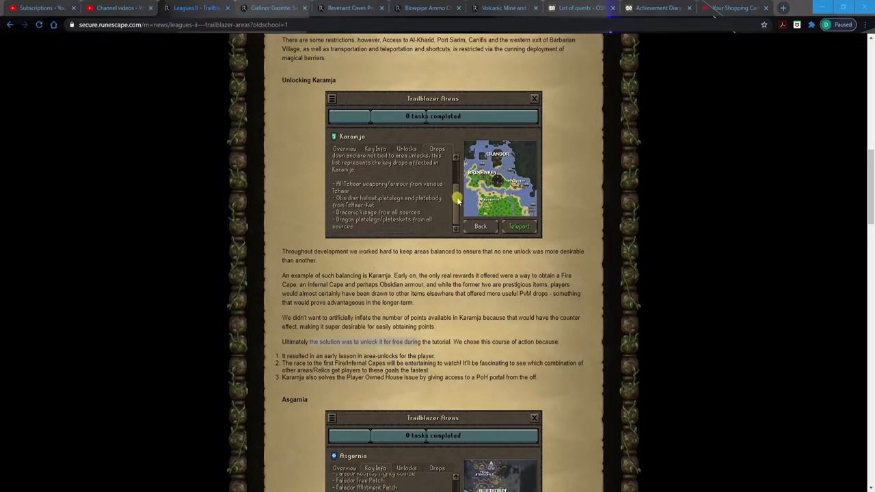
left_click(345, 148)
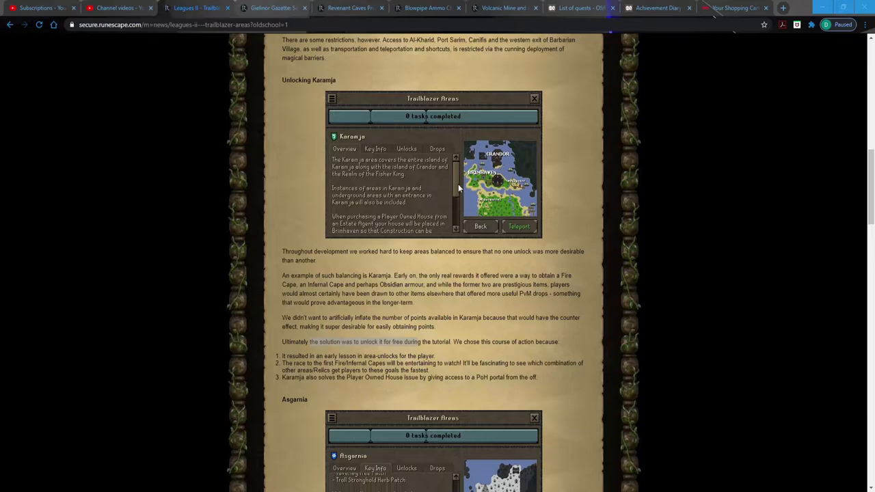
scroll("down", 3)
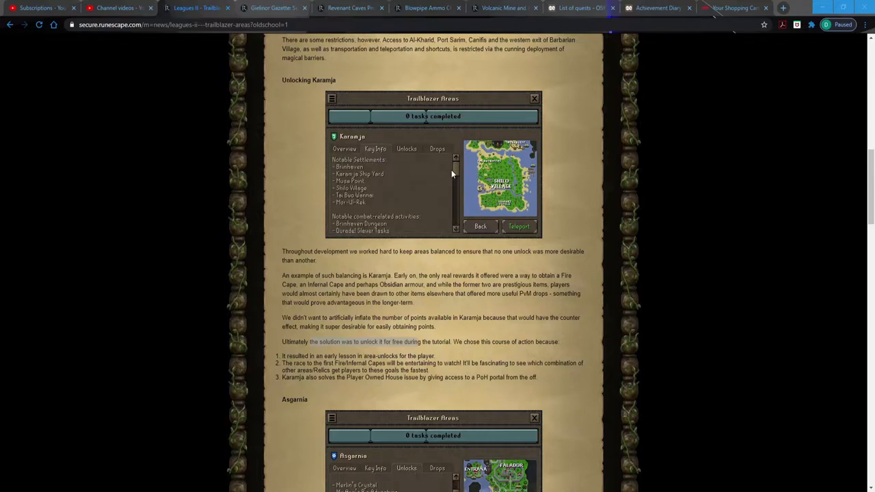
scroll("down", 3)
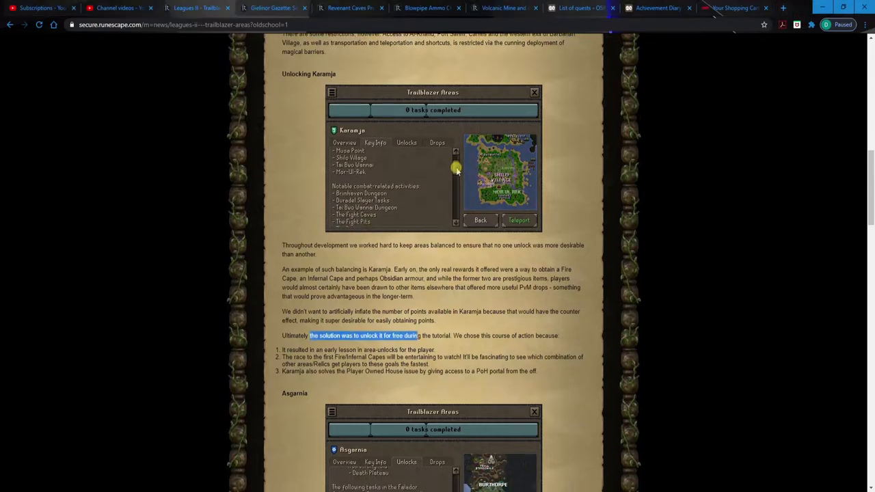
scroll("down", 3)
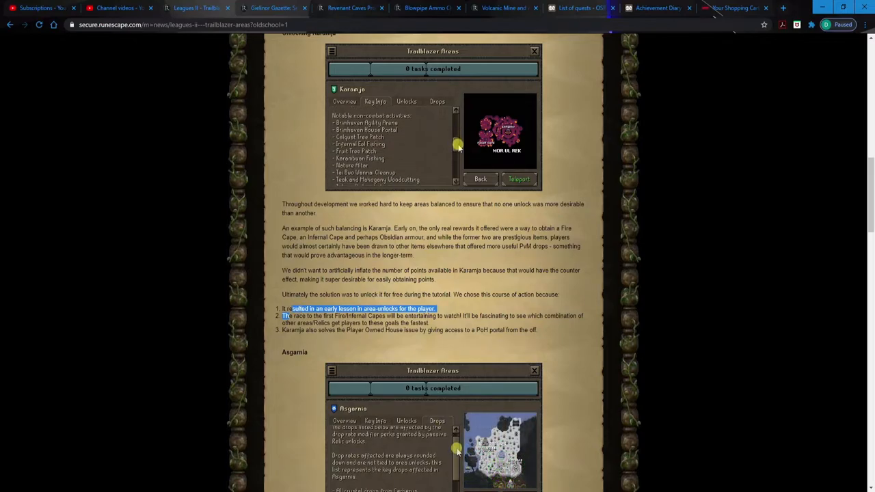
scroll("down", 3)
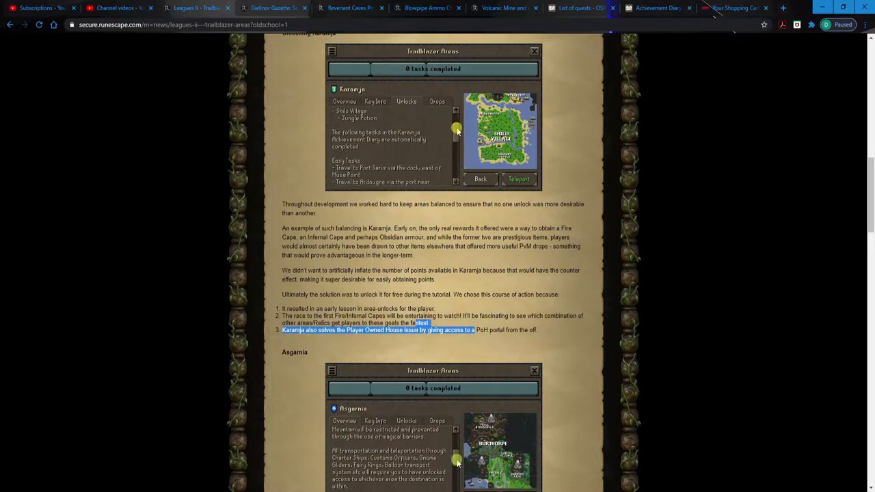
- Scroll down the post toward the Asgarnia entry of the area changelog
scroll("down", 3)
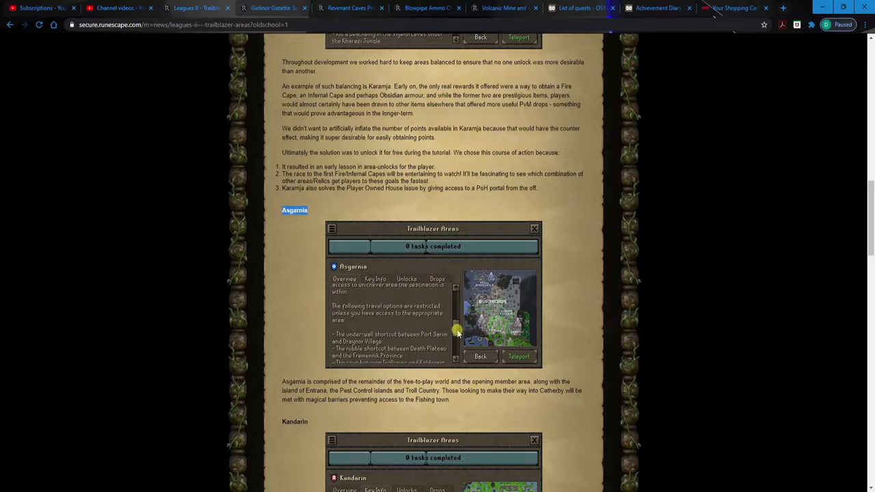
scroll("down", 3)
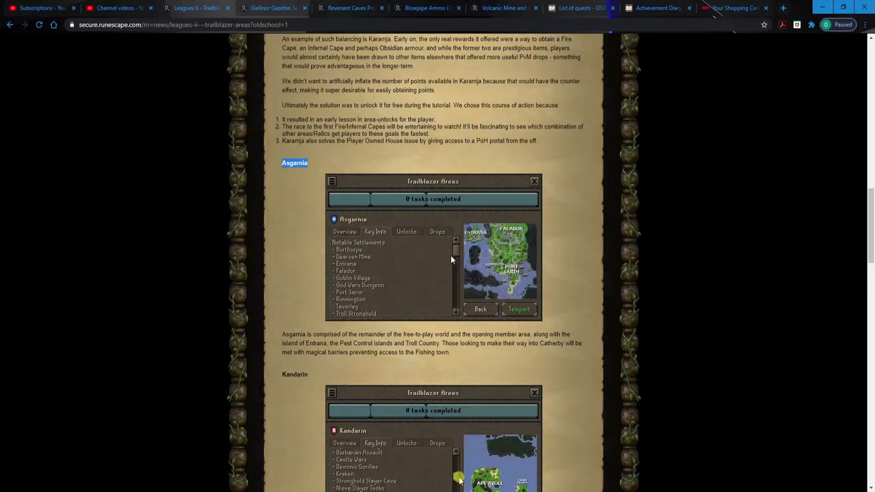
scroll("down", 3)
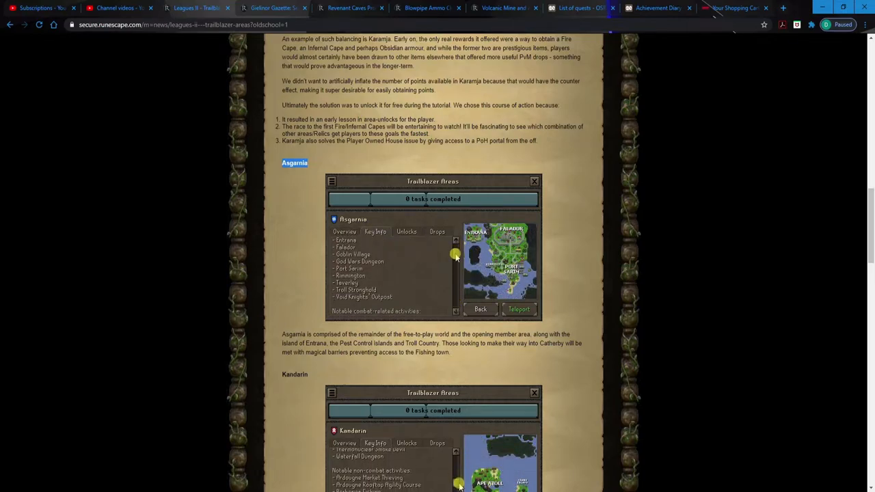
scroll("down", 3)
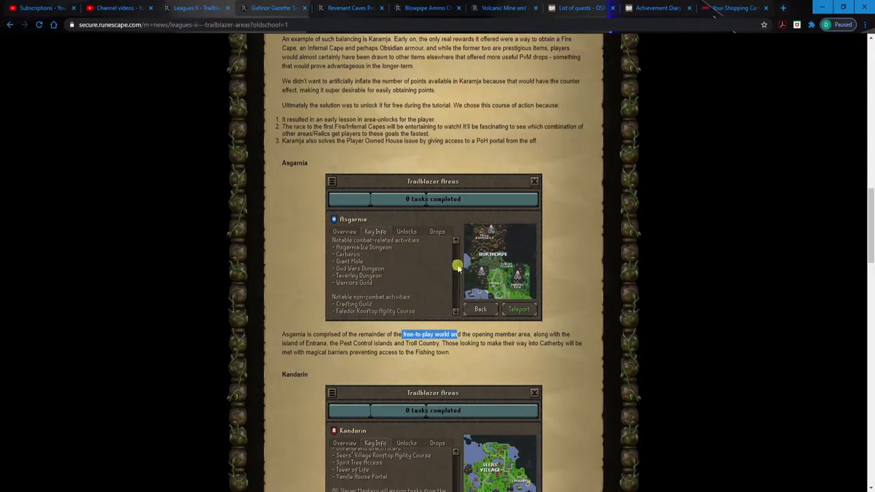
scroll("down", 3)
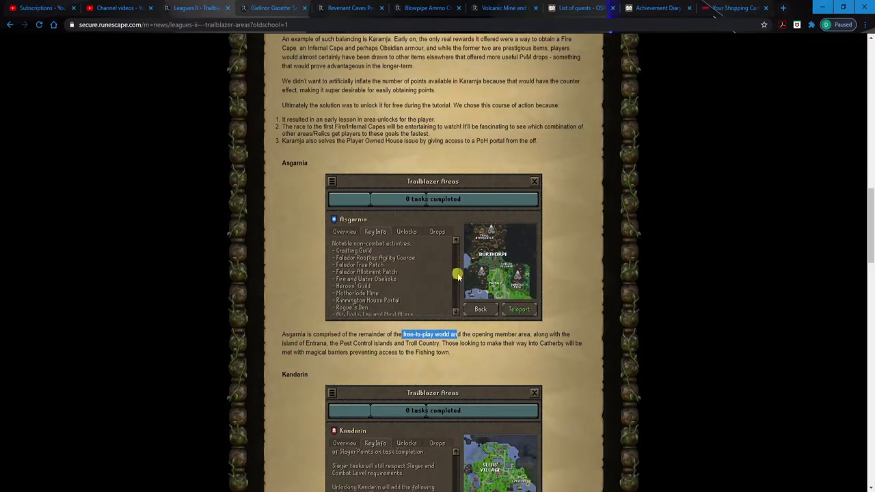
scroll("down", 3)
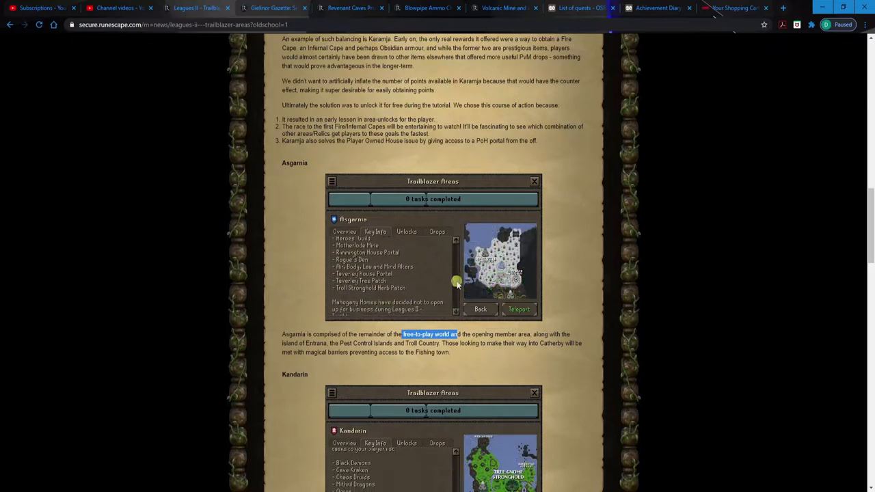
scroll("down", 3)
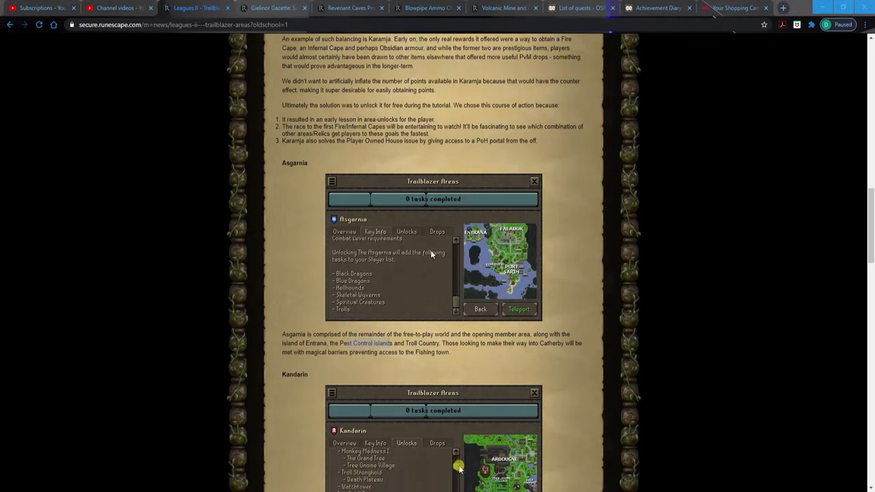
- Settle the Asgarnia panel's overview text and map in view, Kandarin starting below
scroll("down", 3)
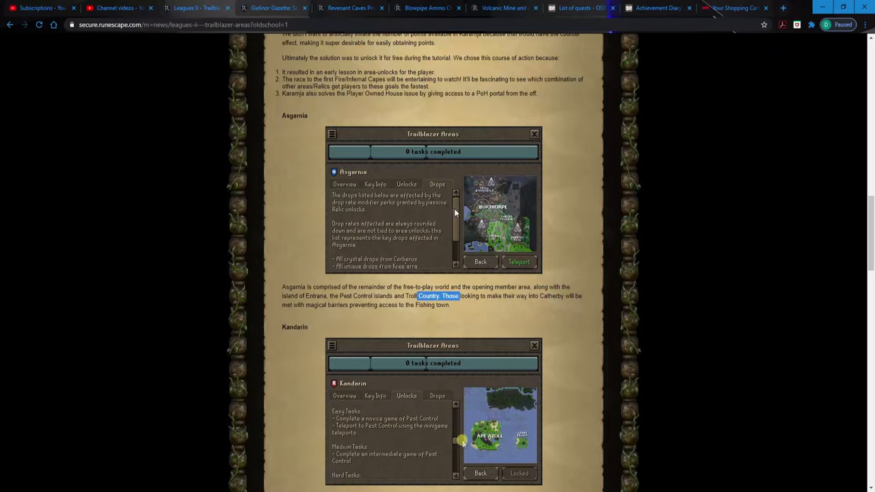
scroll("down", 3)
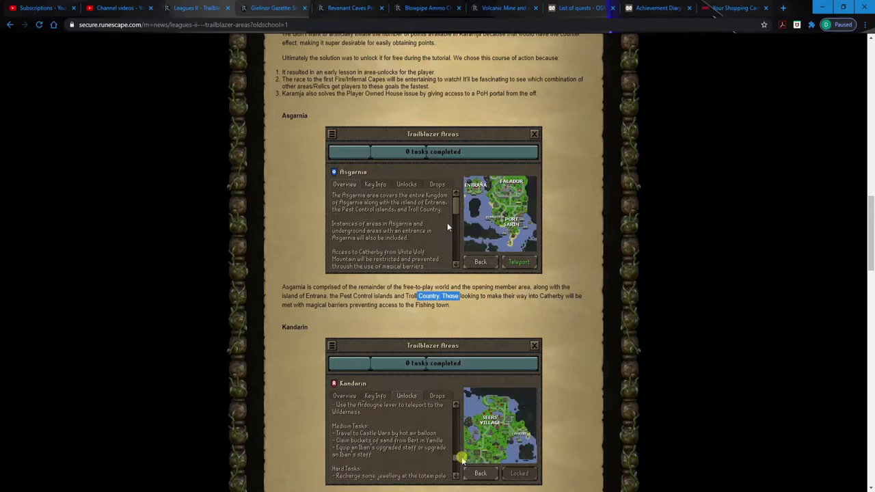
scroll("up", 3)
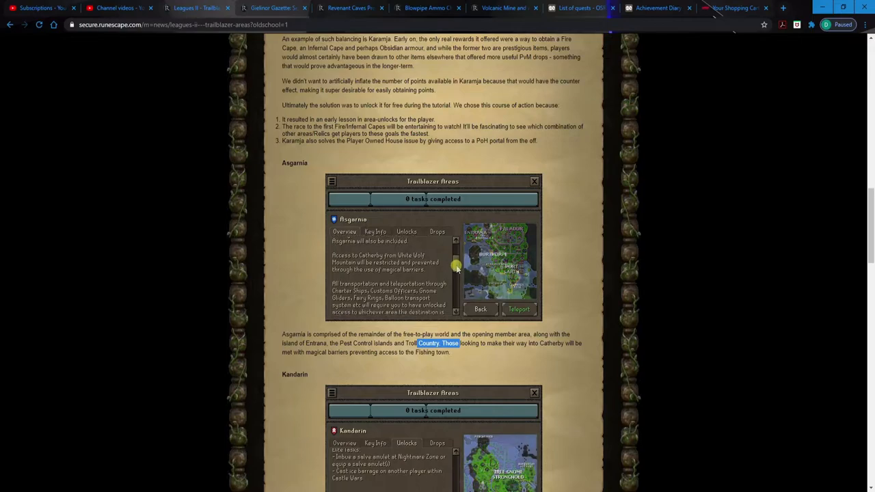
scroll("down", 3)
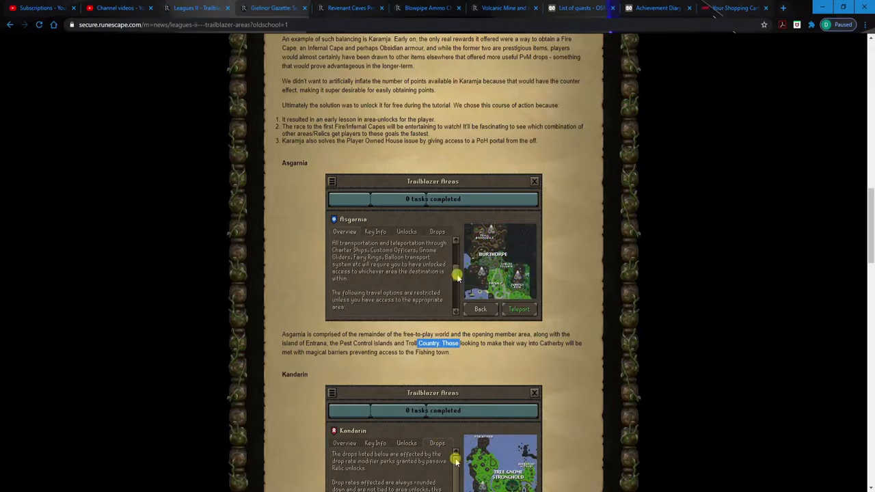
scroll("down", 3)
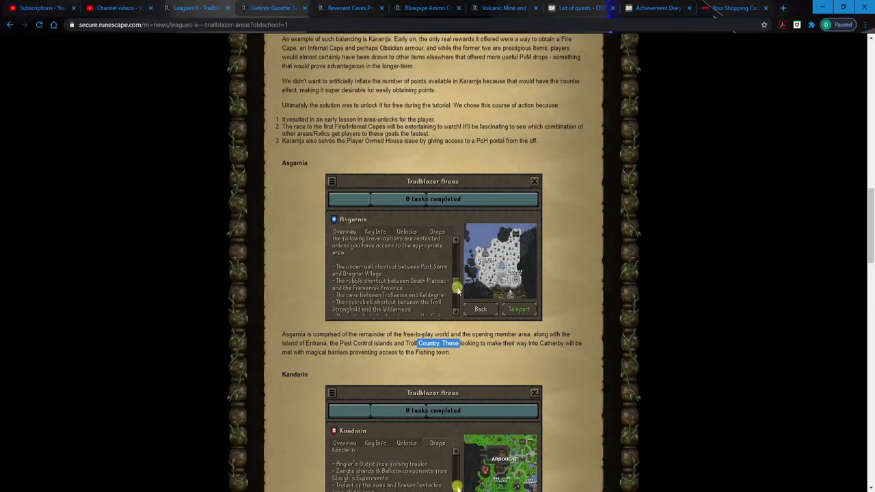
scroll("down", 3)
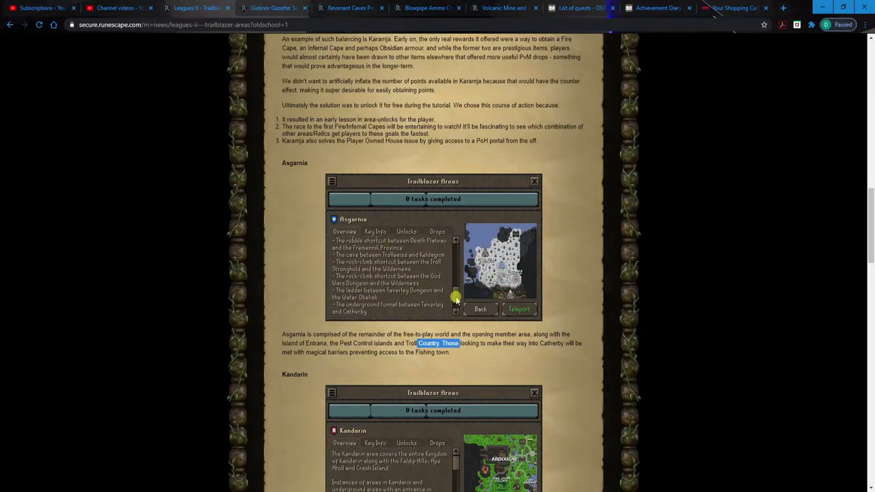
scroll("down", 3)
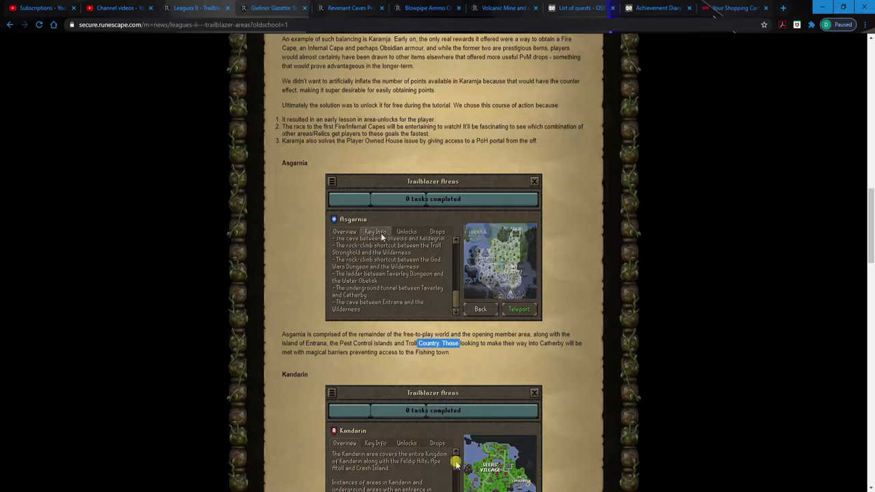
- Scroll to the Kandarin panel and its Nightmare Zone access paragraph
scroll("down", 3)
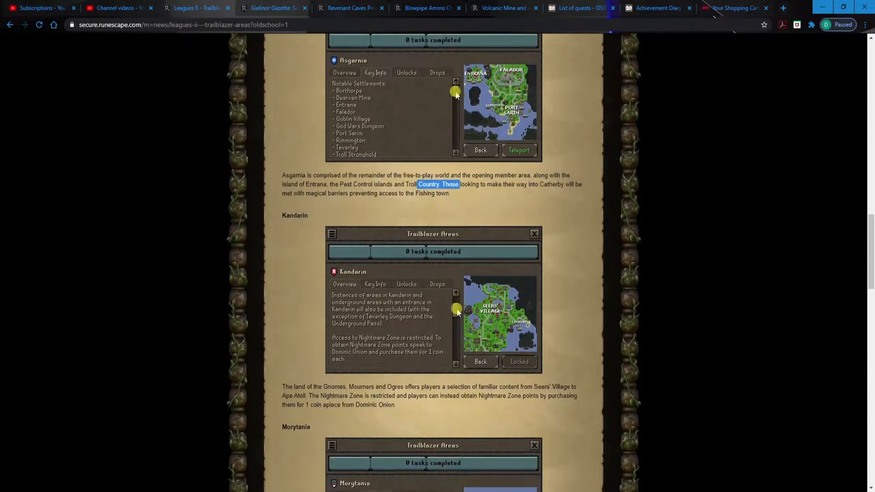
scroll("down", 3)
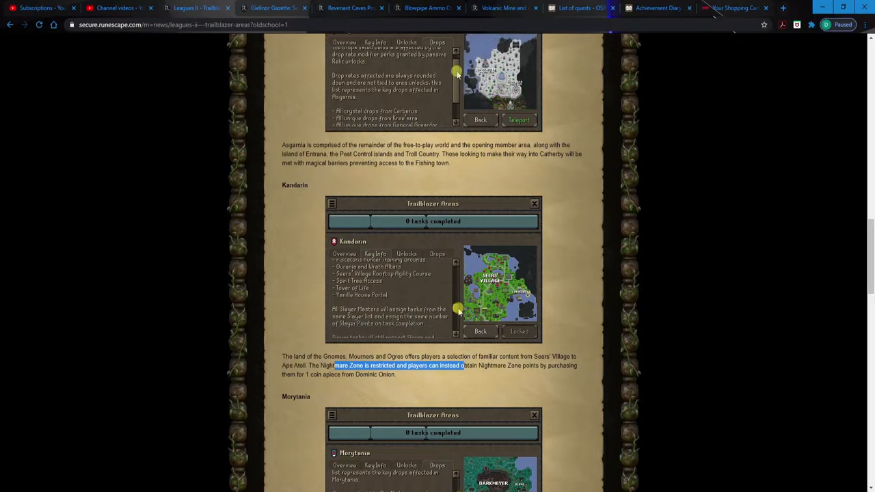
scroll("down", 3)
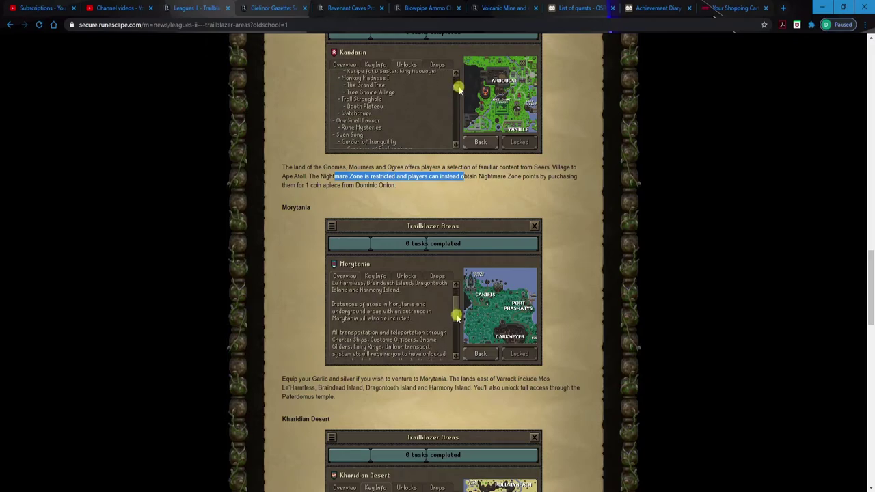
- Scroll to the Morytania panel's drop-rate notes and notable locations list
scroll("down", 3)
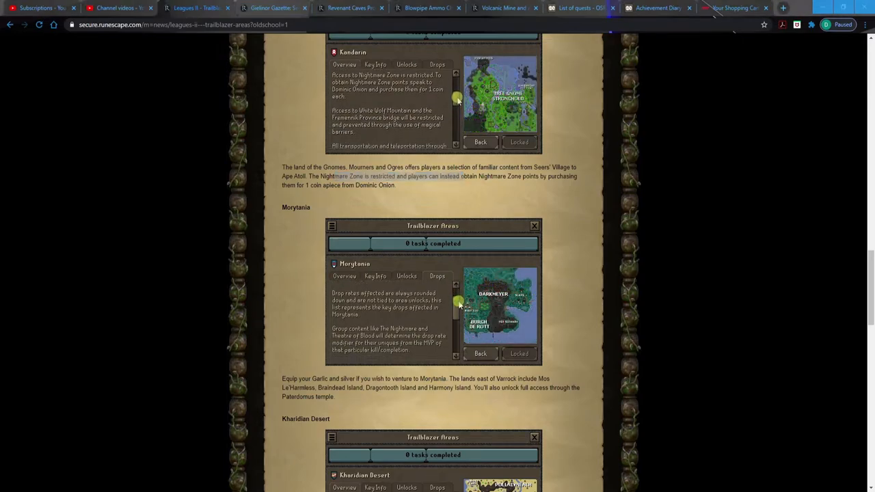
scroll("down", 3)
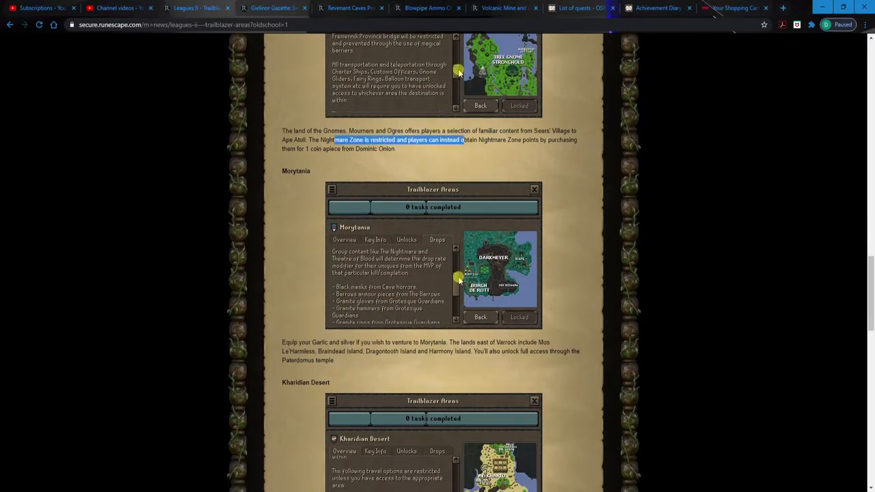
- Scroll to the Kharidian Desert panel and task notes, Fremennik Provinces beginning below
scroll("down", 3)
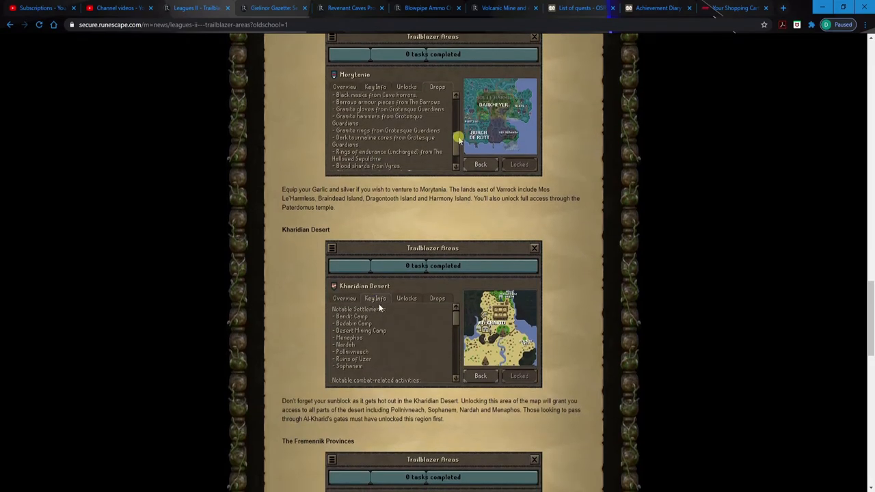
scroll("down", 3)
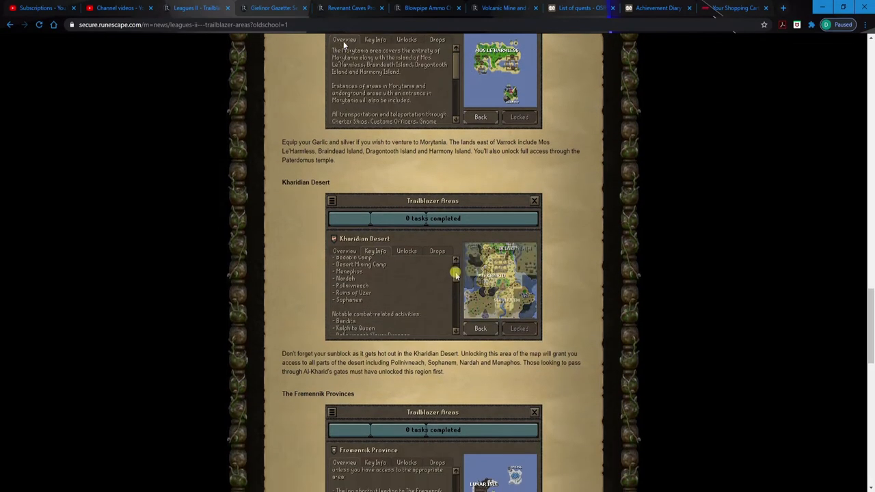
scroll("down", 3)
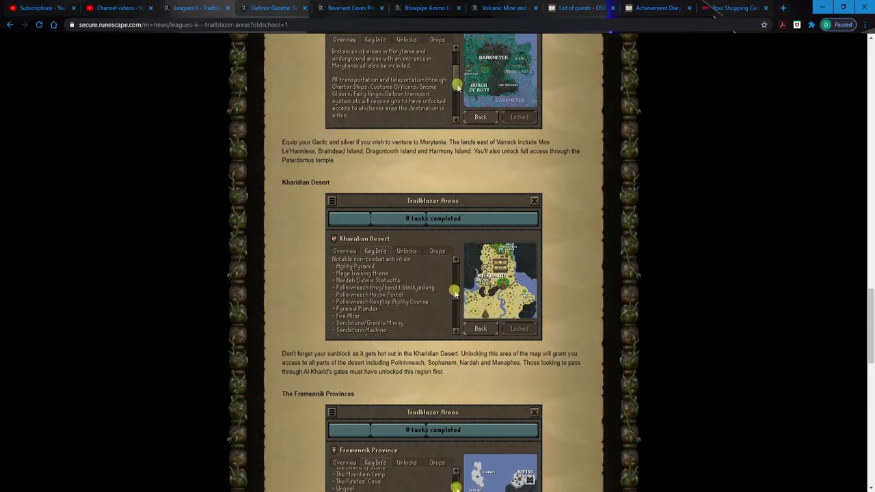
scroll("down", 3)
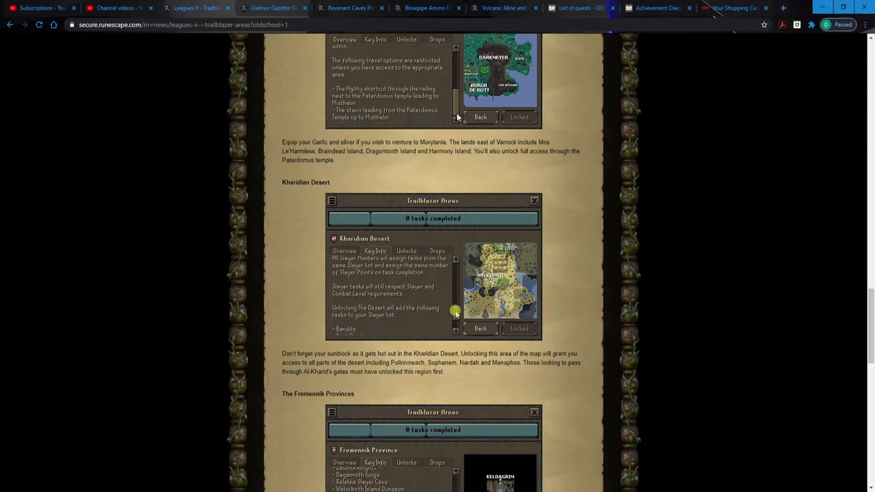
left_click(406, 252)
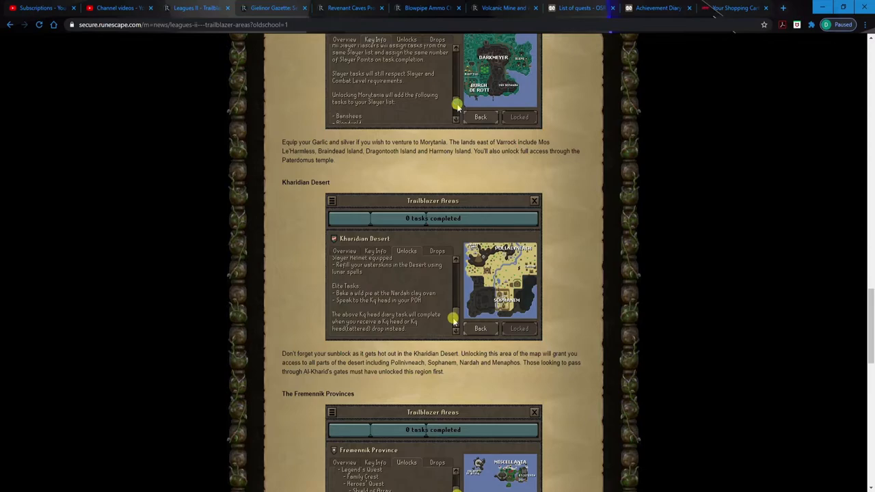
- Read down through the Fremennik Province panel and its description
scroll("down", 3)
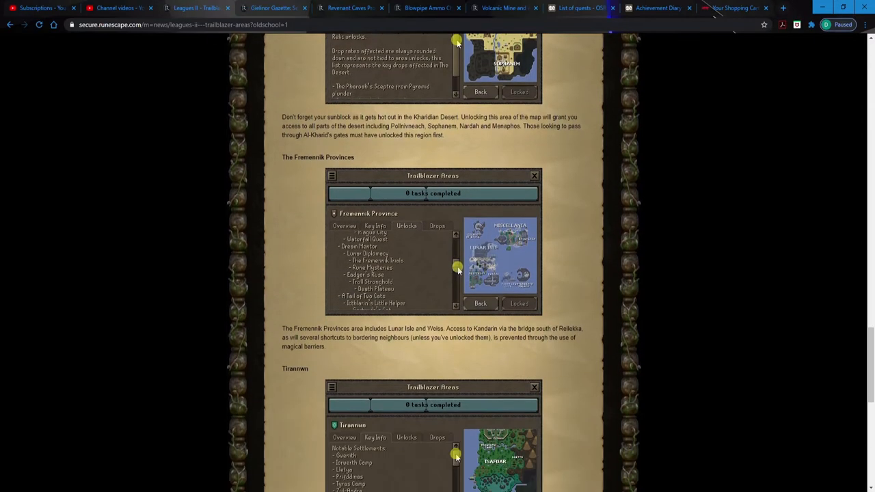
scroll("down", 3)
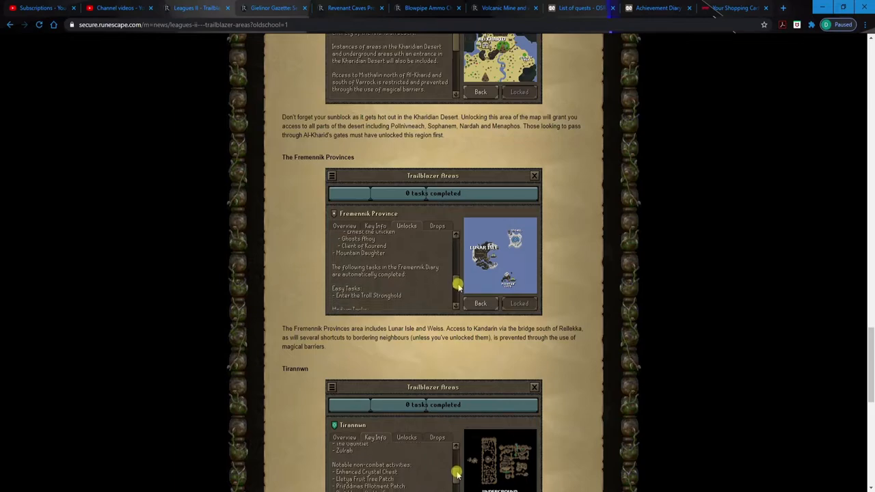
scroll("down", 3)
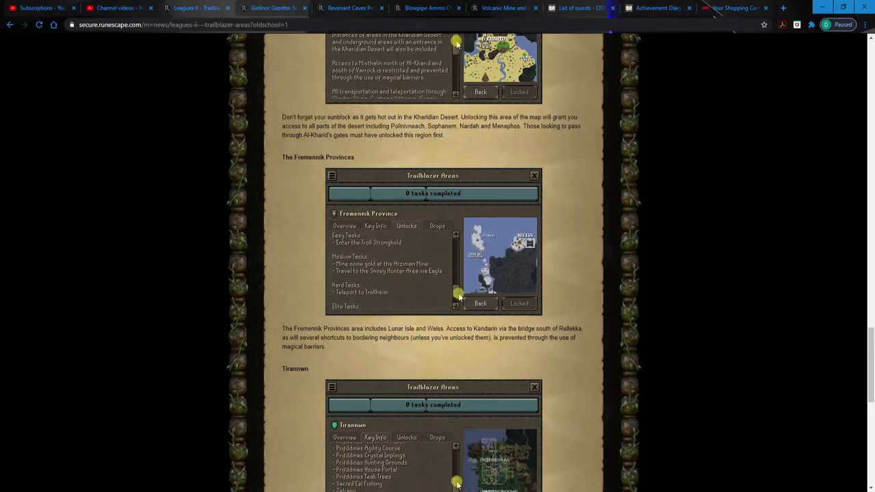
left_click(438, 225)
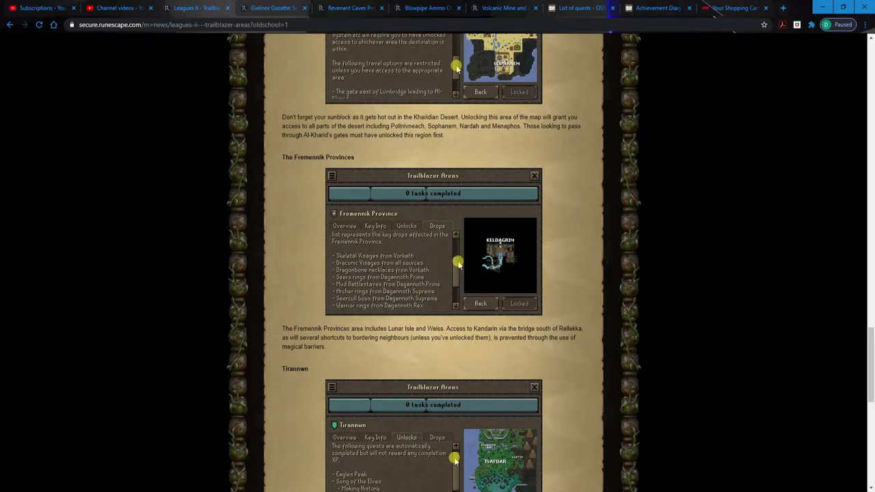
scroll("down", 3)
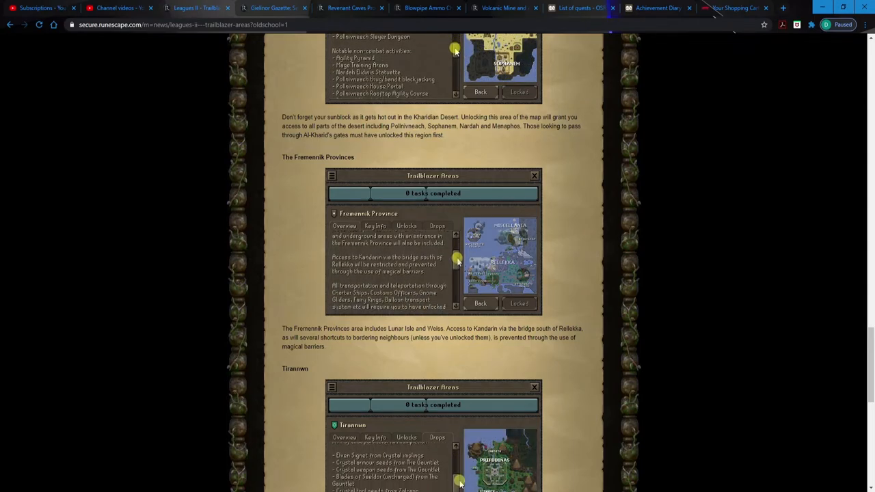
scroll("down", 3)
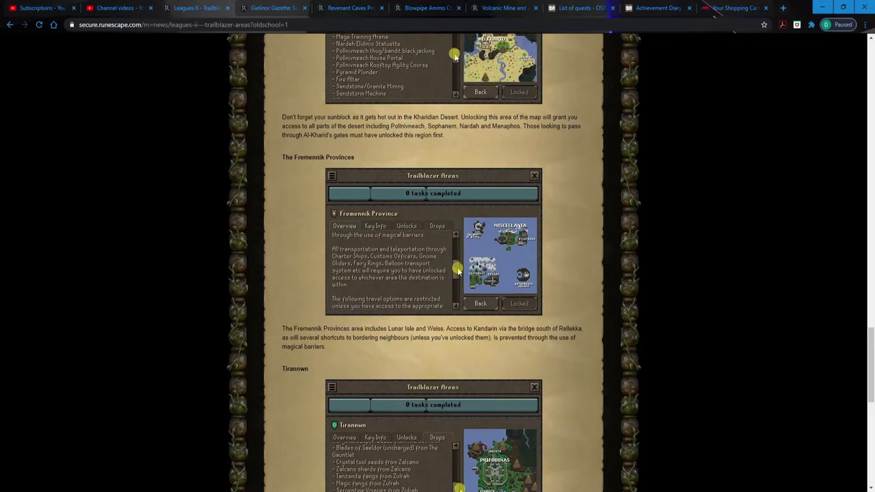
scroll("down", 3)
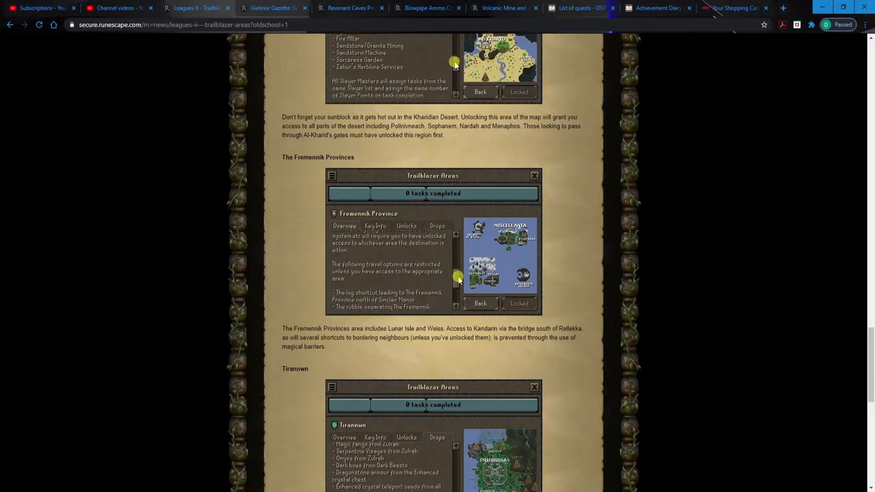
scroll("down", 3)
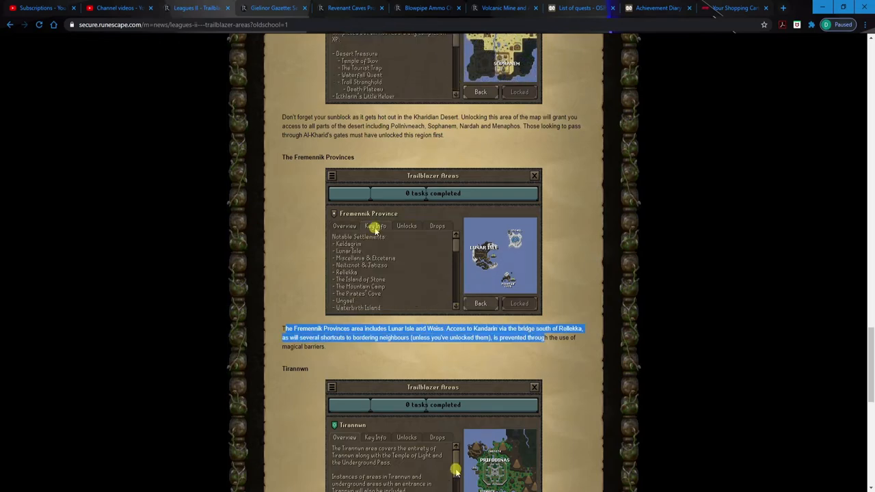
- Continue through the Tirannwn text to the Wilderness panel with its PvP notes
scroll("down", 3)
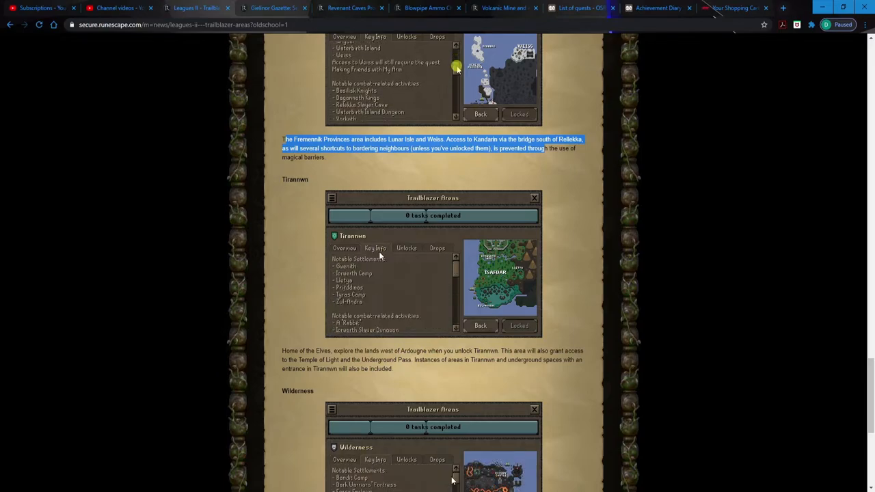
scroll("down", 3)
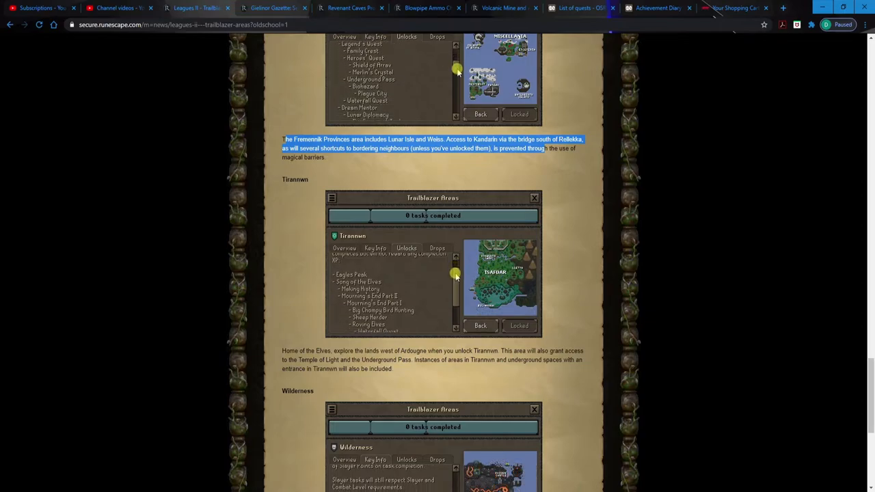
scroll("down", 3)
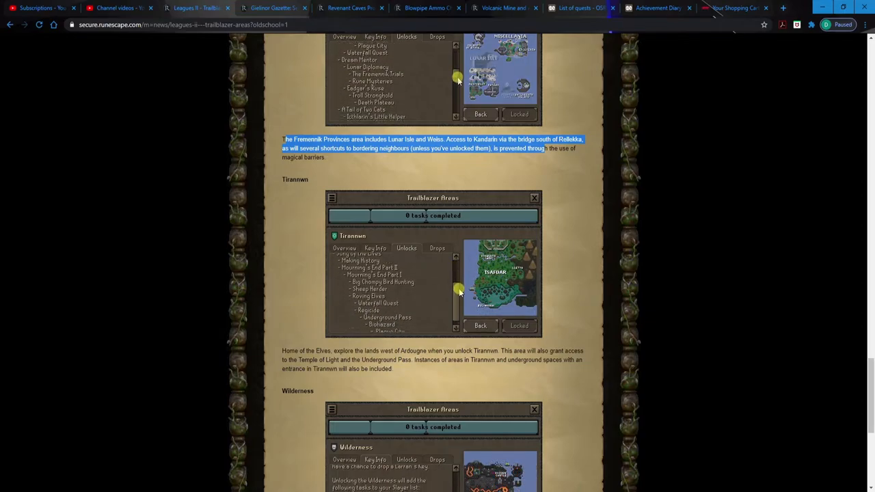
left_click(437, 249)
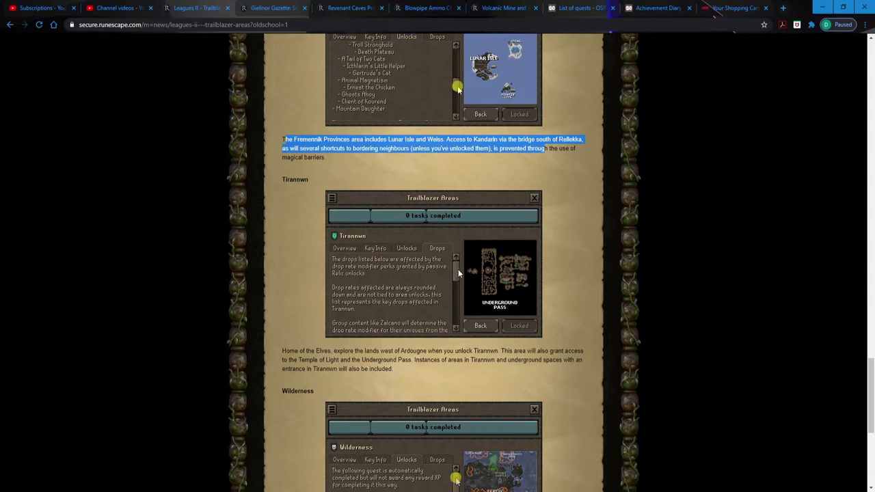
scroll("down", 3)
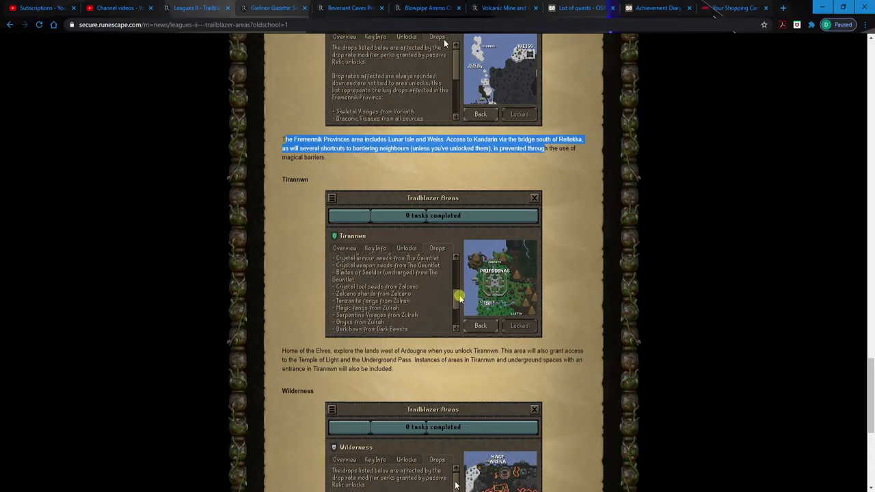
scroll("down", 3)
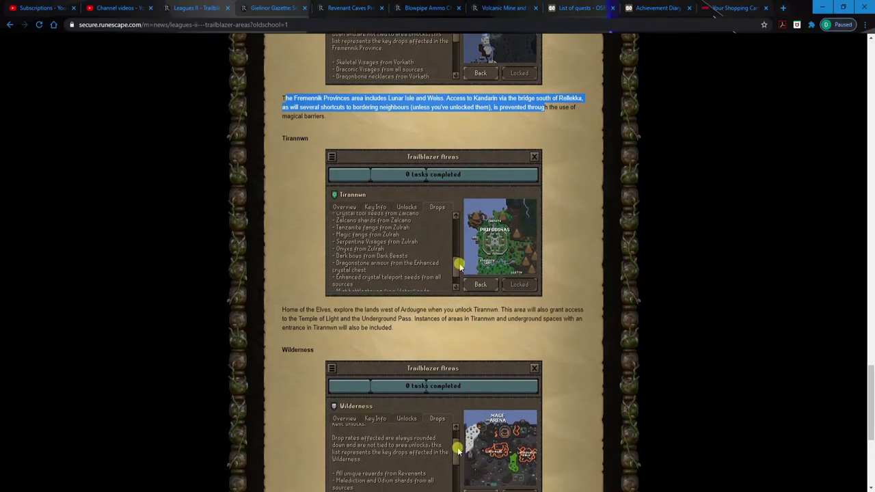
scroll("down", 3)
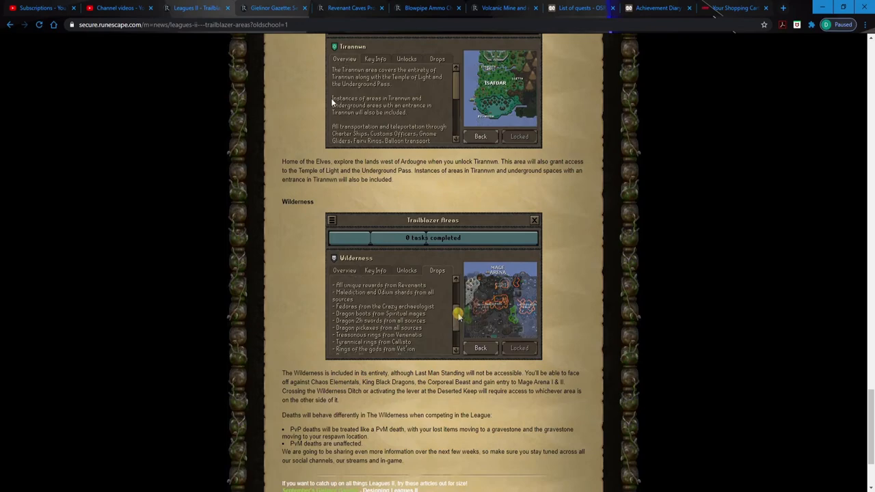
scroll("down", 3)
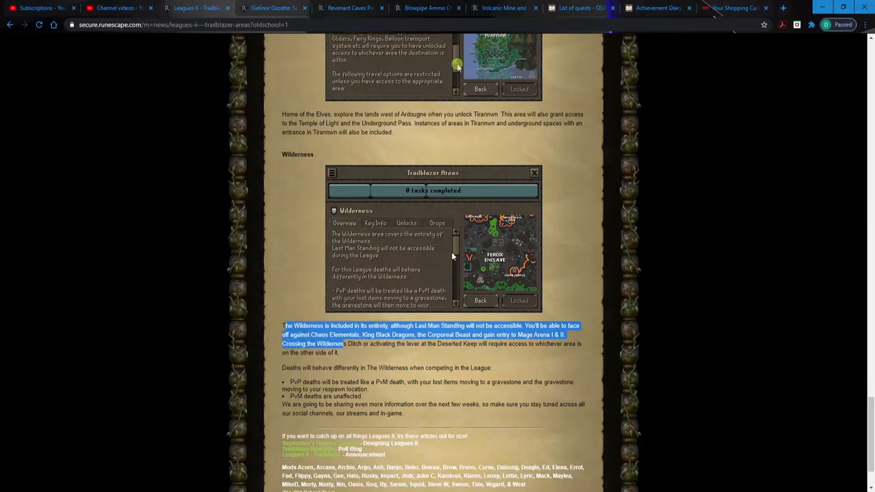
scroll("down", 3)
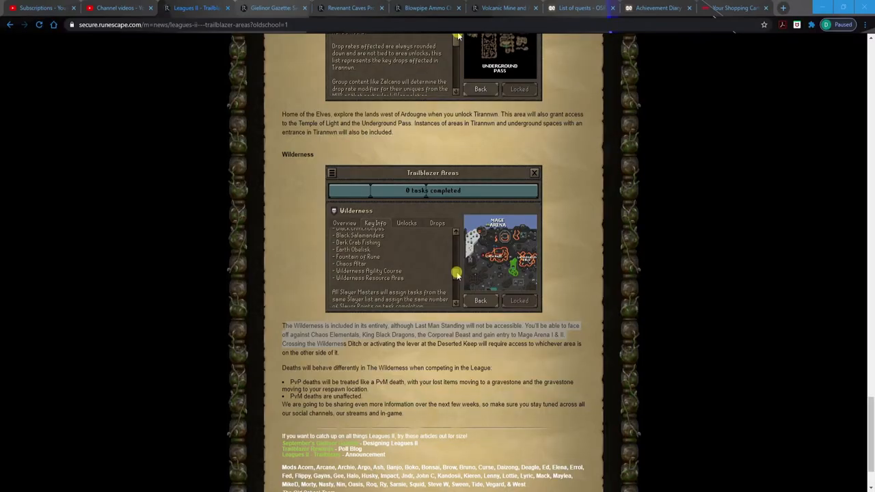
scroll("down", 3)
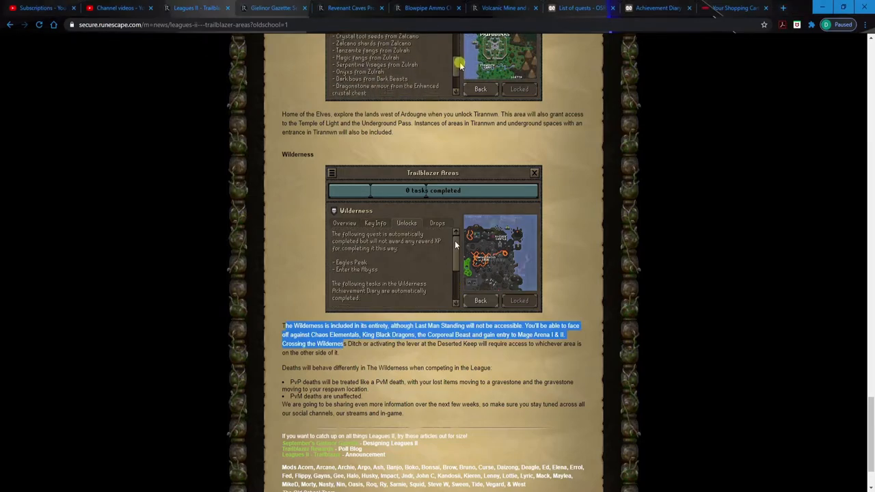
scroll("down", 3)
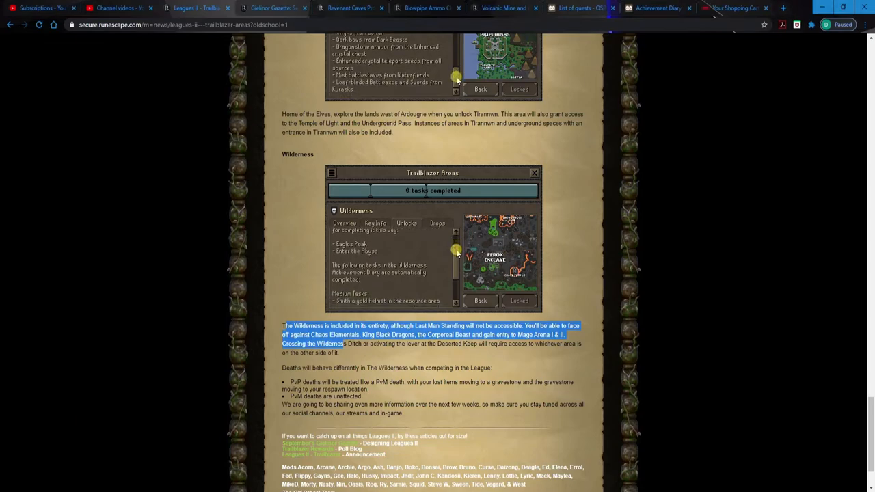
scroll("down", 3)
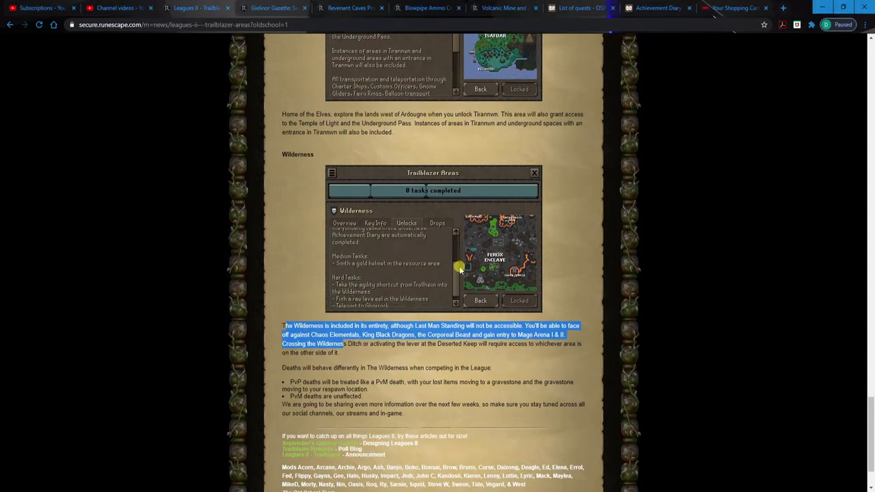
left_click(437, 223)
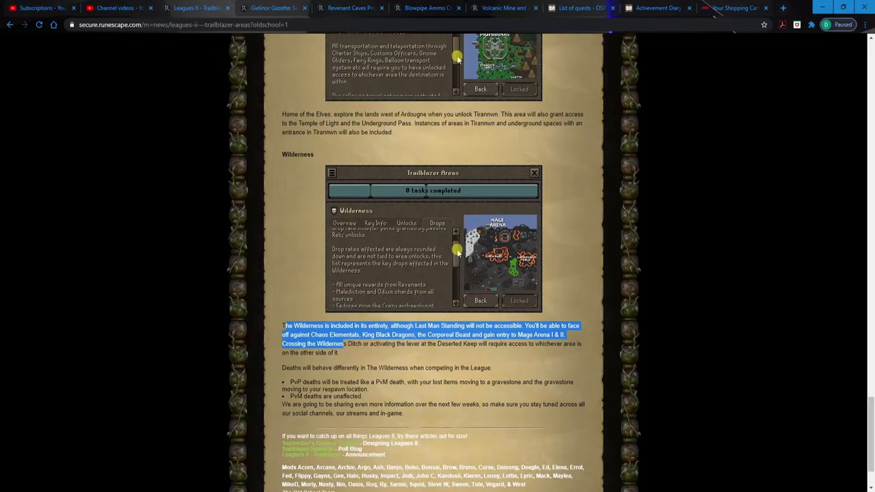
scroll("down", 3)
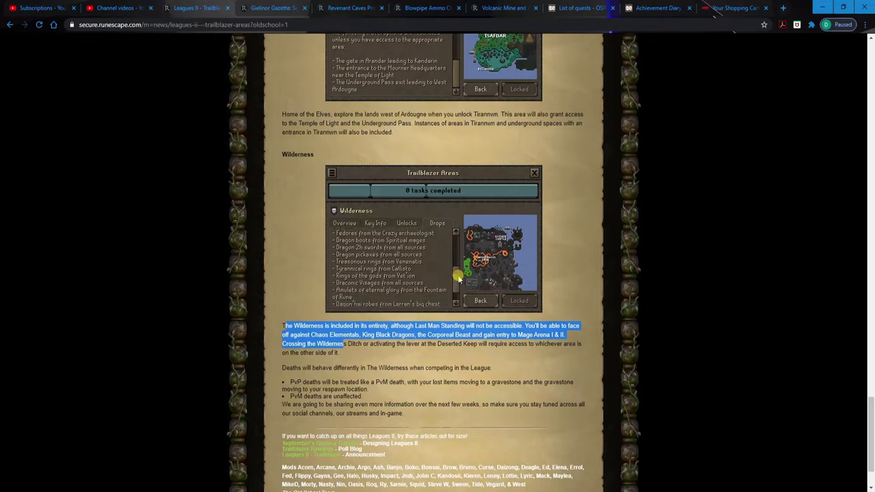
left_click(344, 223)
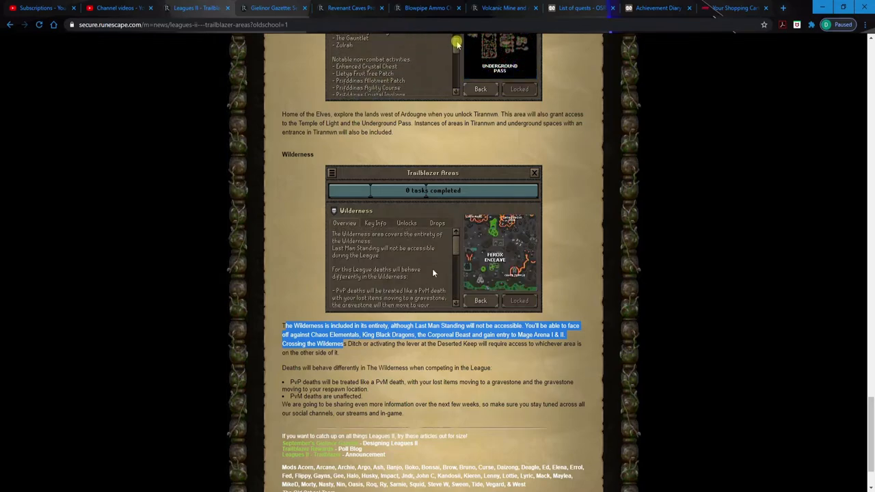
scroll("down", 3)
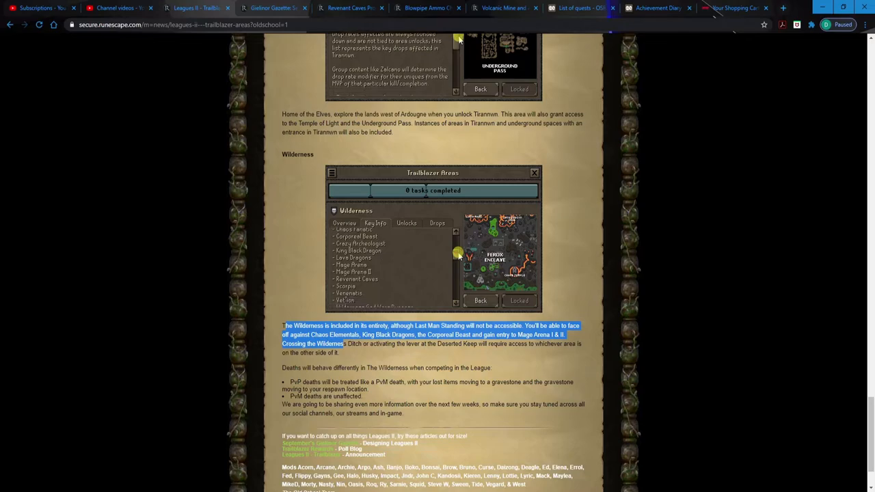
scroll("down", 3)
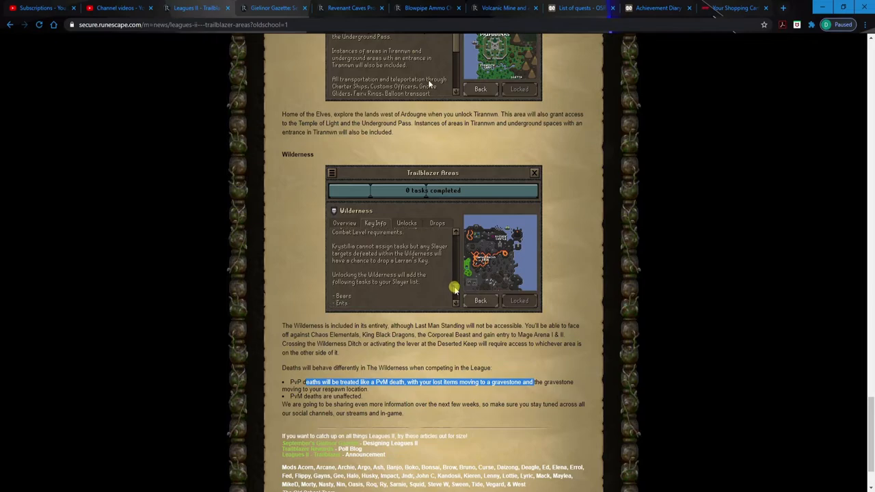
left_click(406, 222)
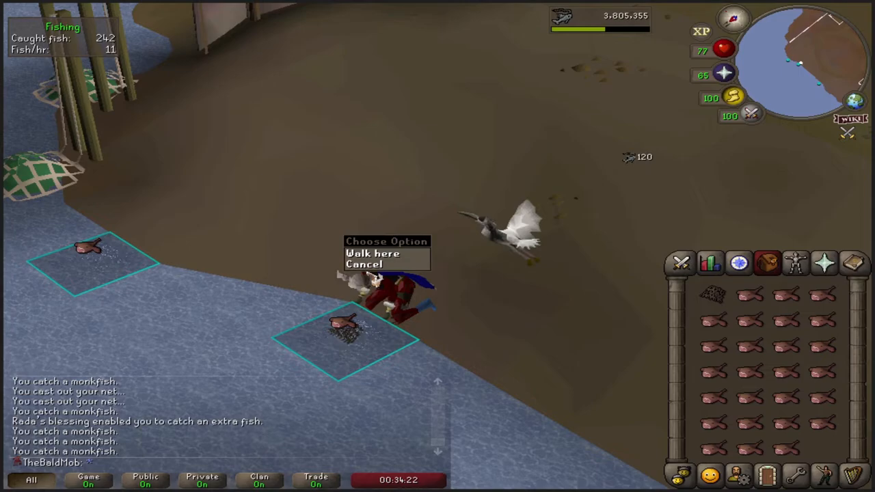
left_click(372, 252)
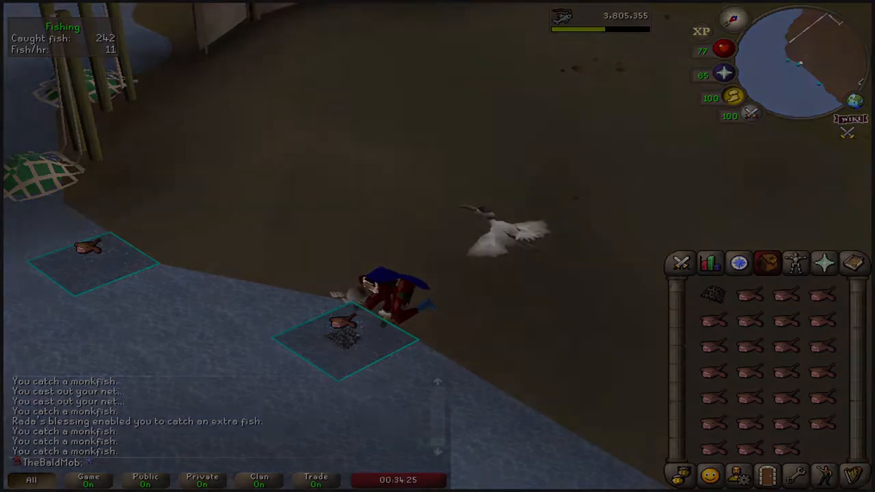
key("alt+tab")
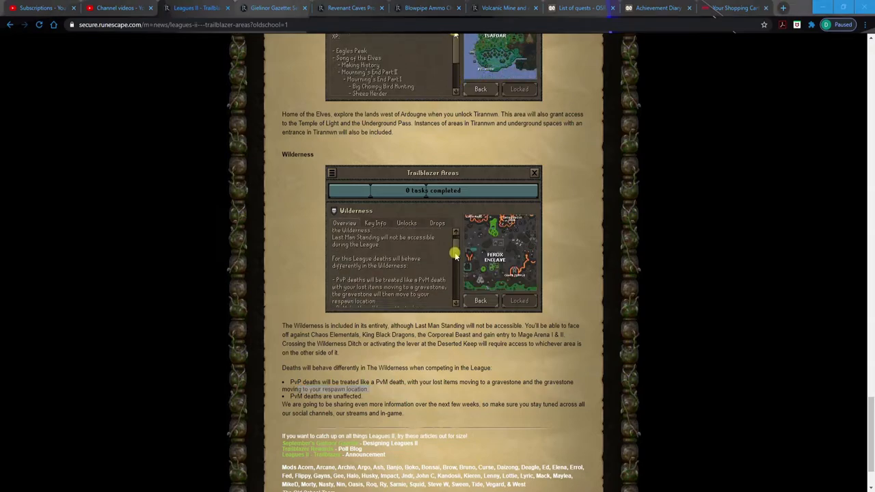
- Return to the top of the post where the Changelog By Area heading sits
scroll("down", 3)
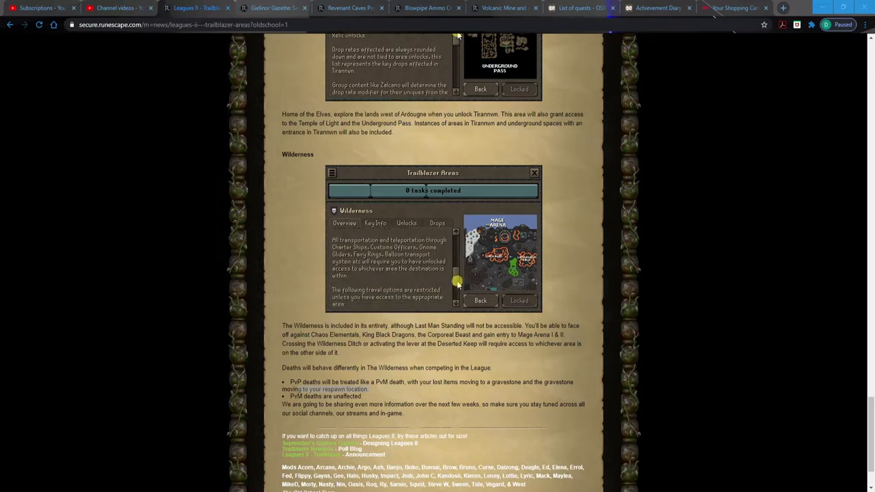
scroll("down", 3)
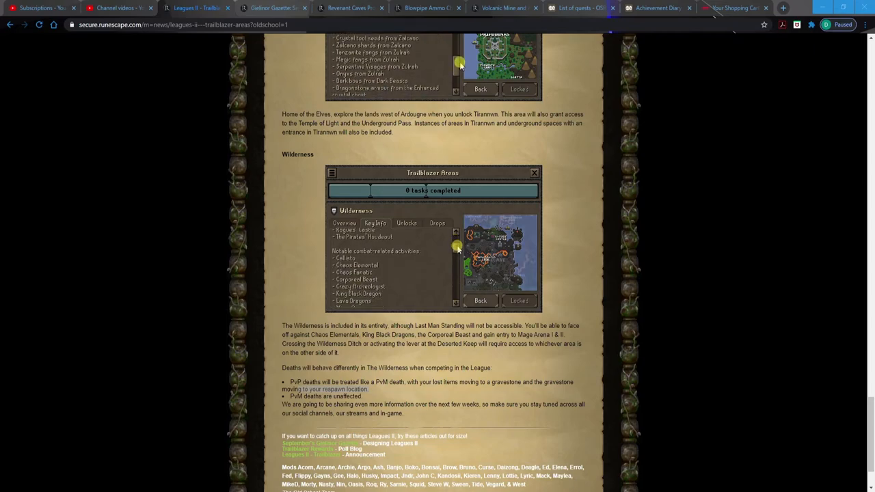
scroll("up", 3)
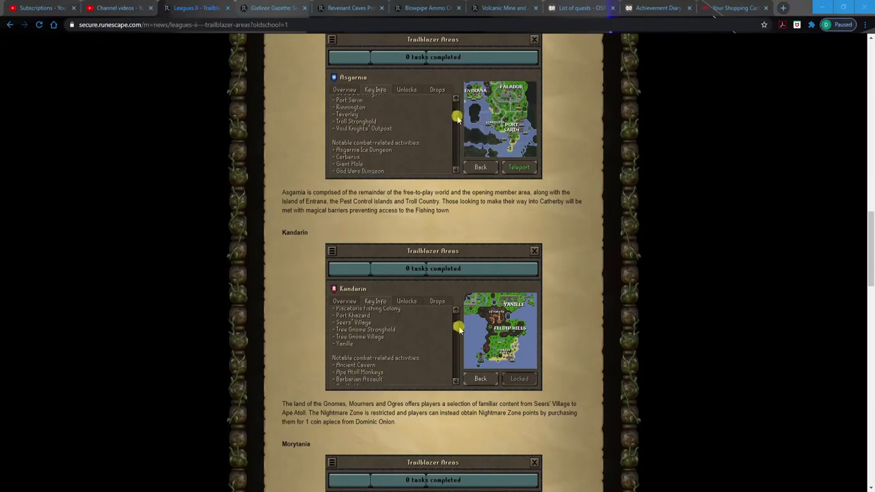
scroll("up", 3)
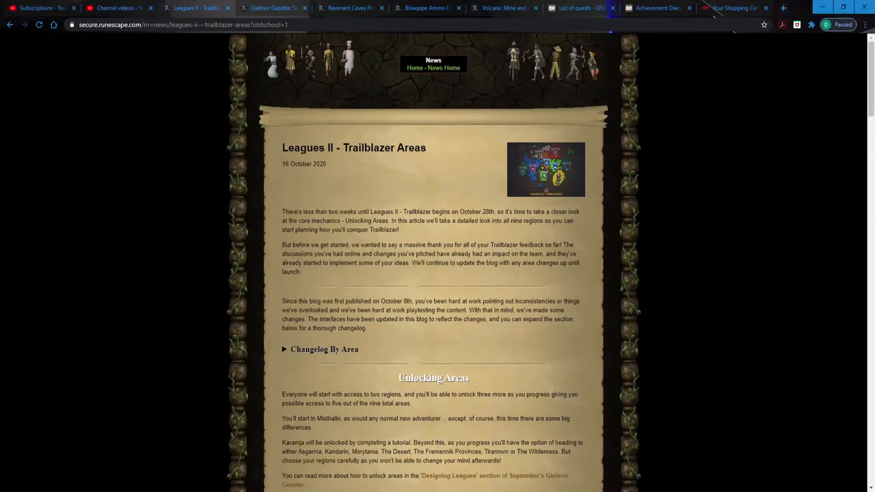
- Expand the Changelog By Area section and read the Misthalin changes
left_click(285, 349)
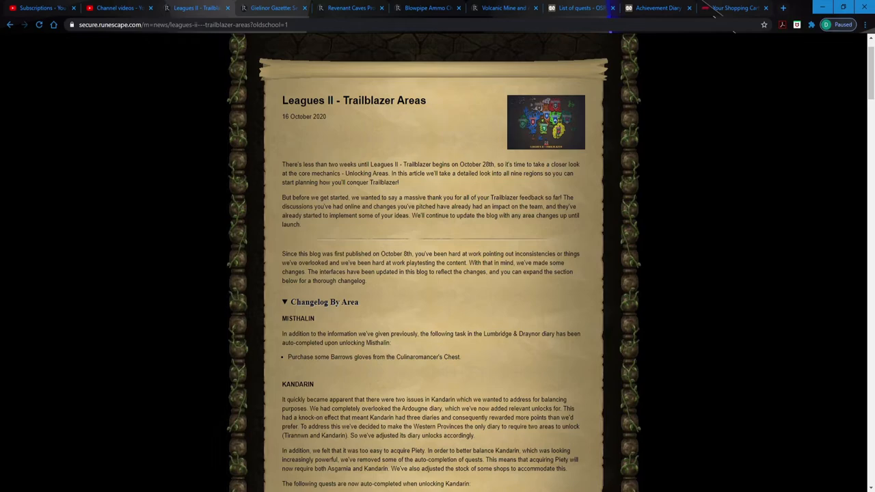
scroll("down", 3)
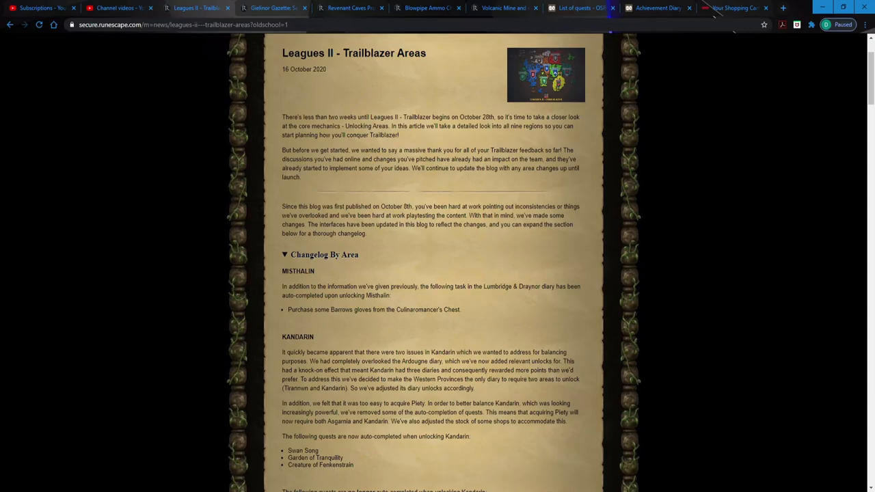
scroll("down", 3)
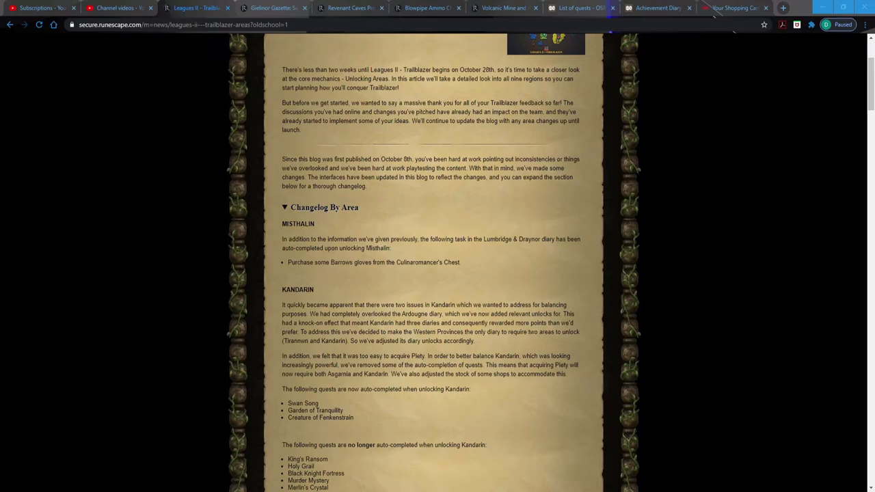
- Highlight the opening Kandarin changelog sentences and read its quest auto-completion changes
left_click_drag(318, 305, 490, 313)
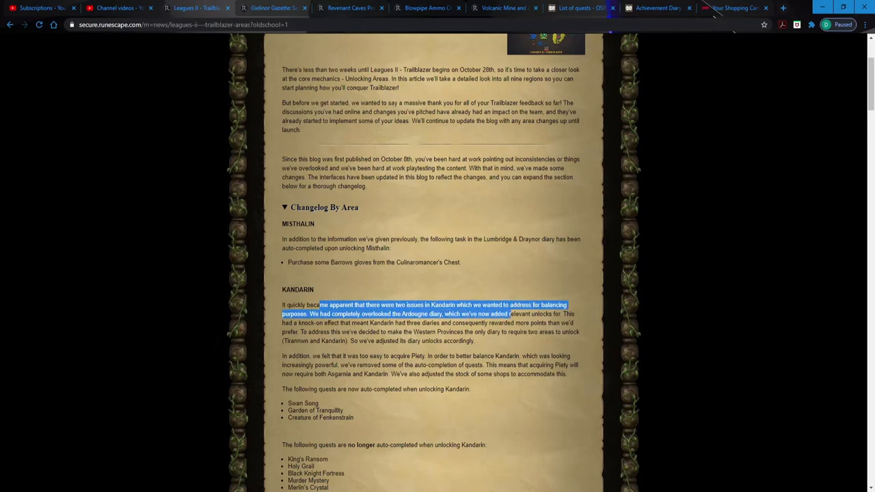
scroll("down", 3)
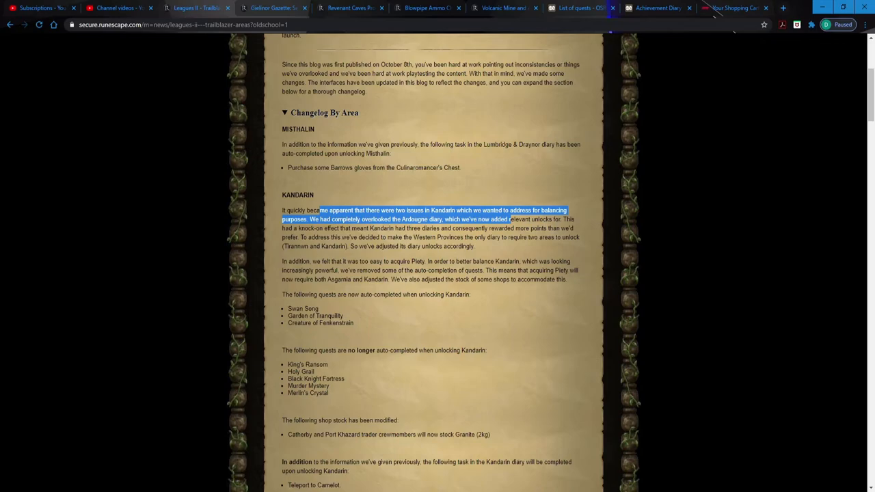
scroll("down", 3)
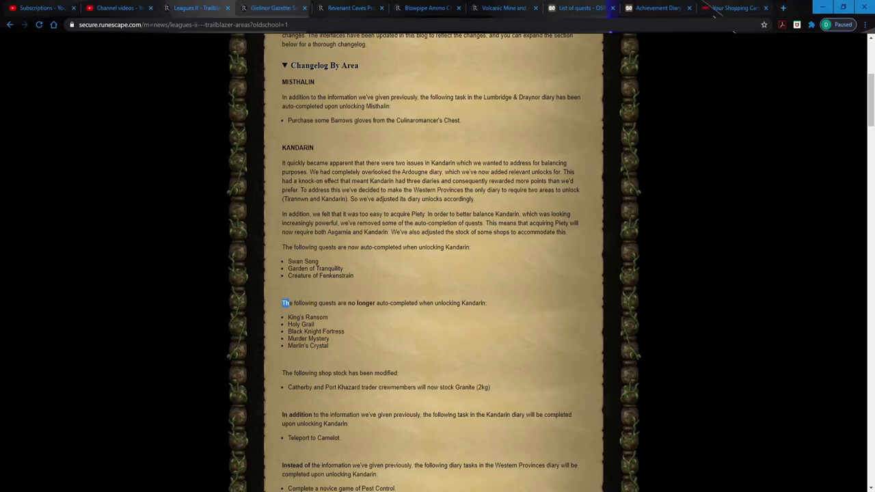
- Read the Kandarin shop changes, highlighting the modified shop stock line
scroll("down", 3)
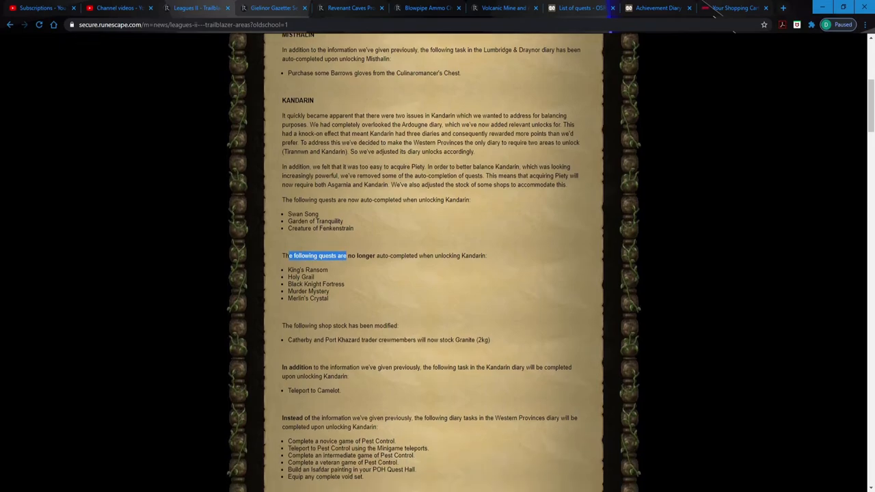
scroll("down", 3)
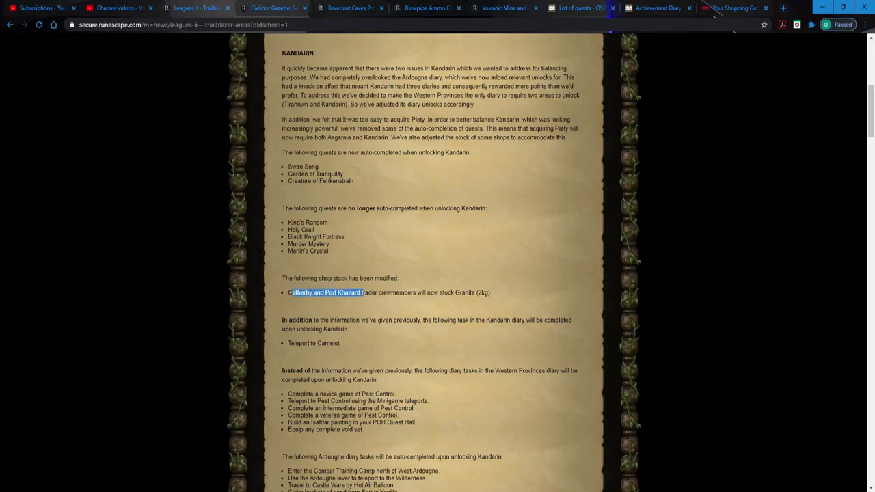
left_click_drag(365, 292, 484, 292)
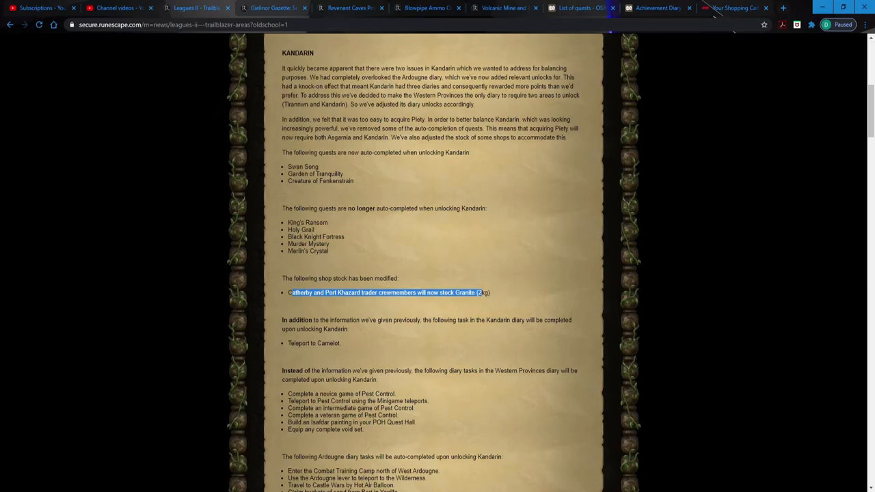
- Read the diary changes toward Asgarnia, highlighting part of the Western Provinces diary line
scroll("down", 3)
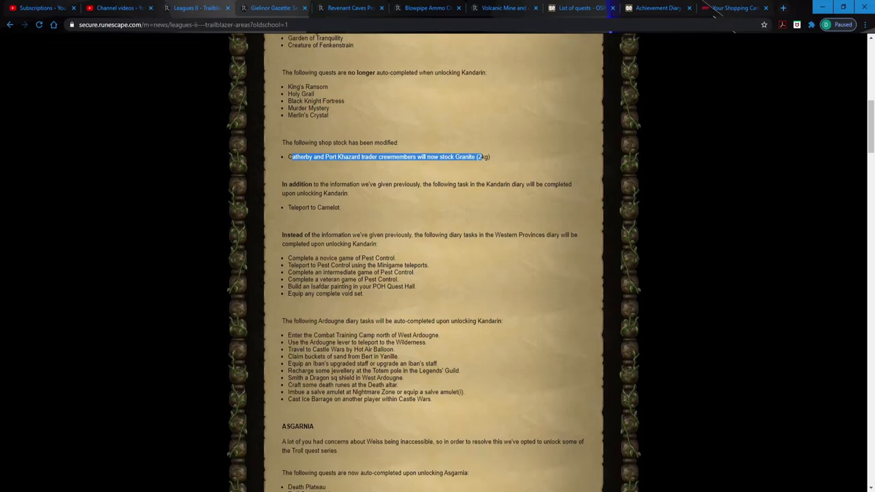
scroll("down", 3)
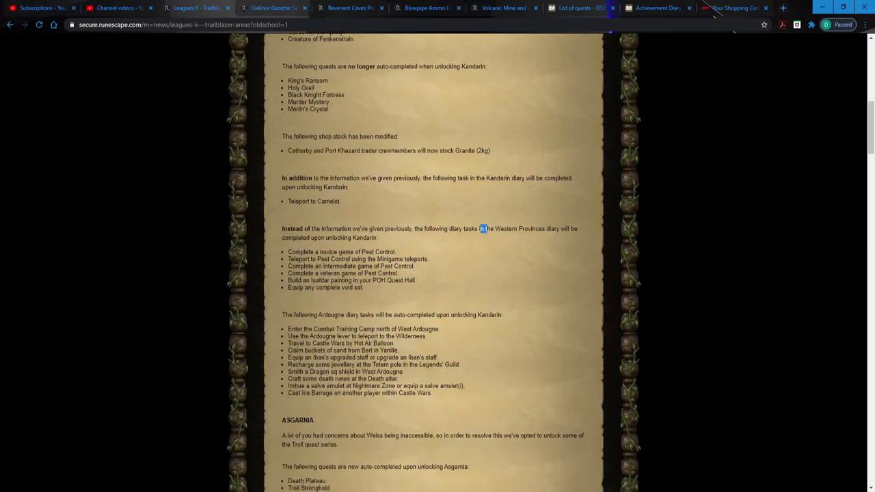
left_click_drag(481, 229, 557, 228)
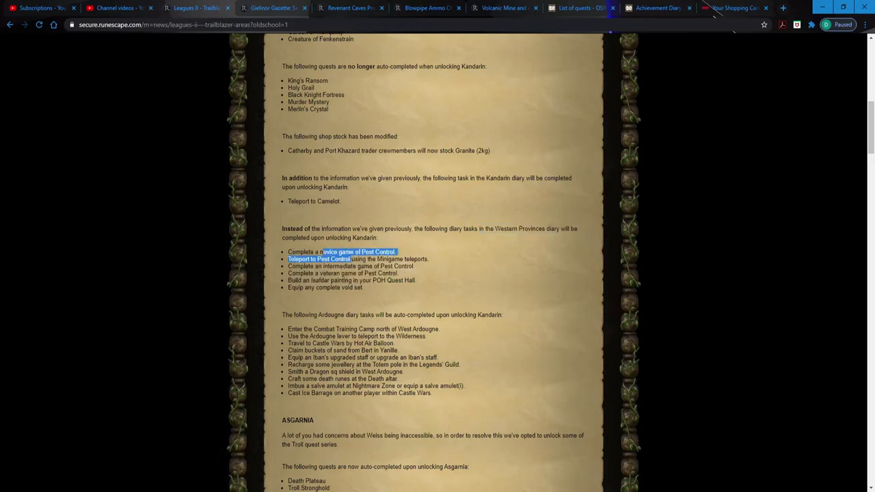
scroll("down", 3)
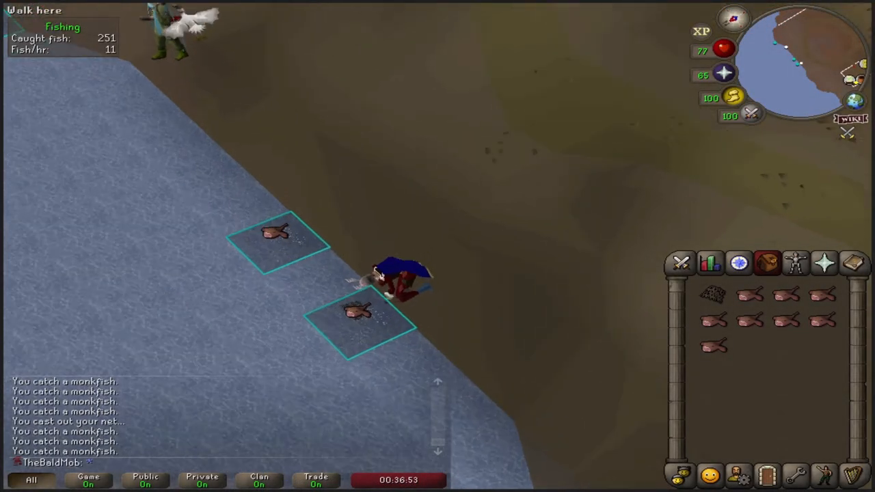
mouse_move(363, 314)
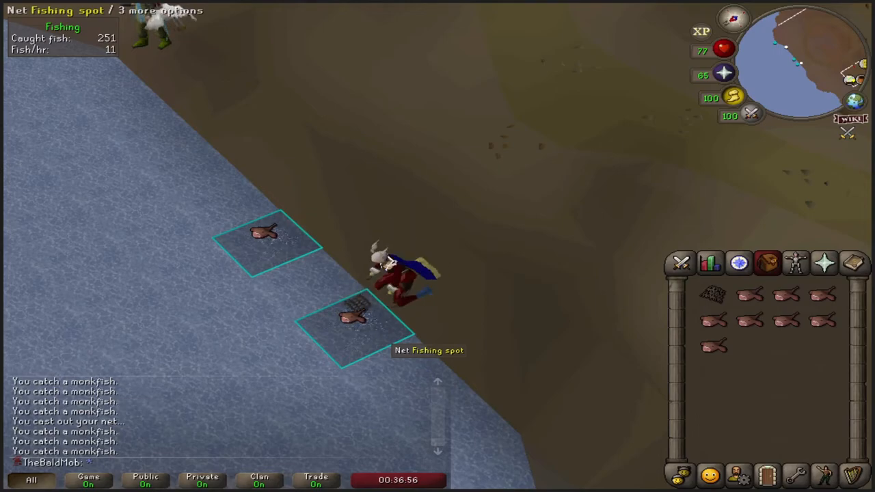